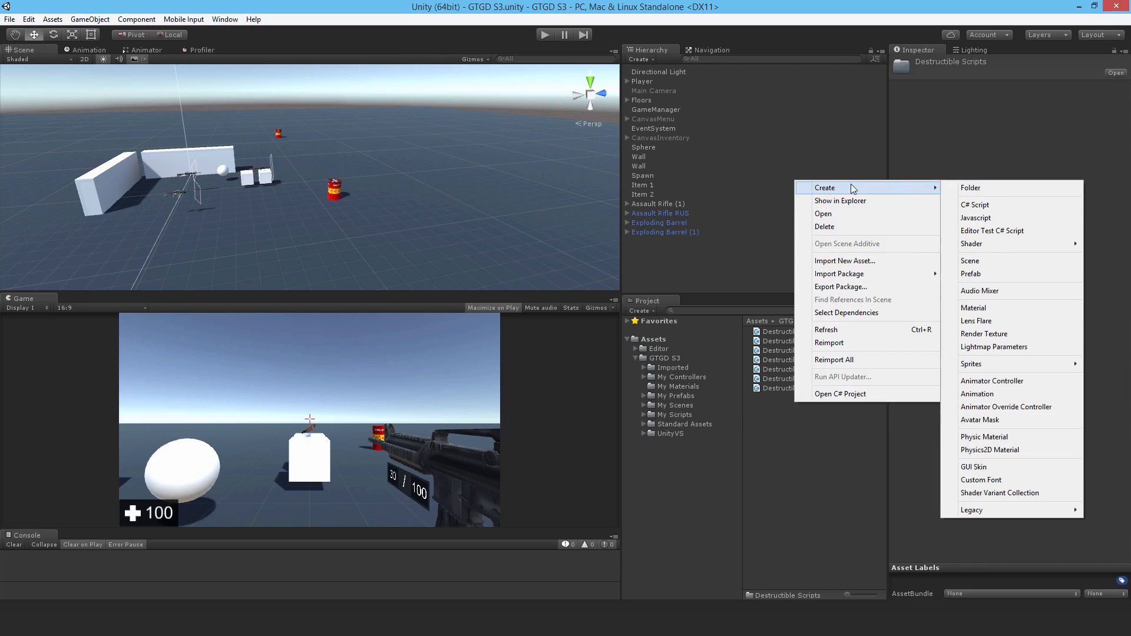
- Create a C# script named Destructible_Degenerate in Destructible Scripts and open it in Visual Studio
left_click(974, 205)
type("Destructible_Degenerate")
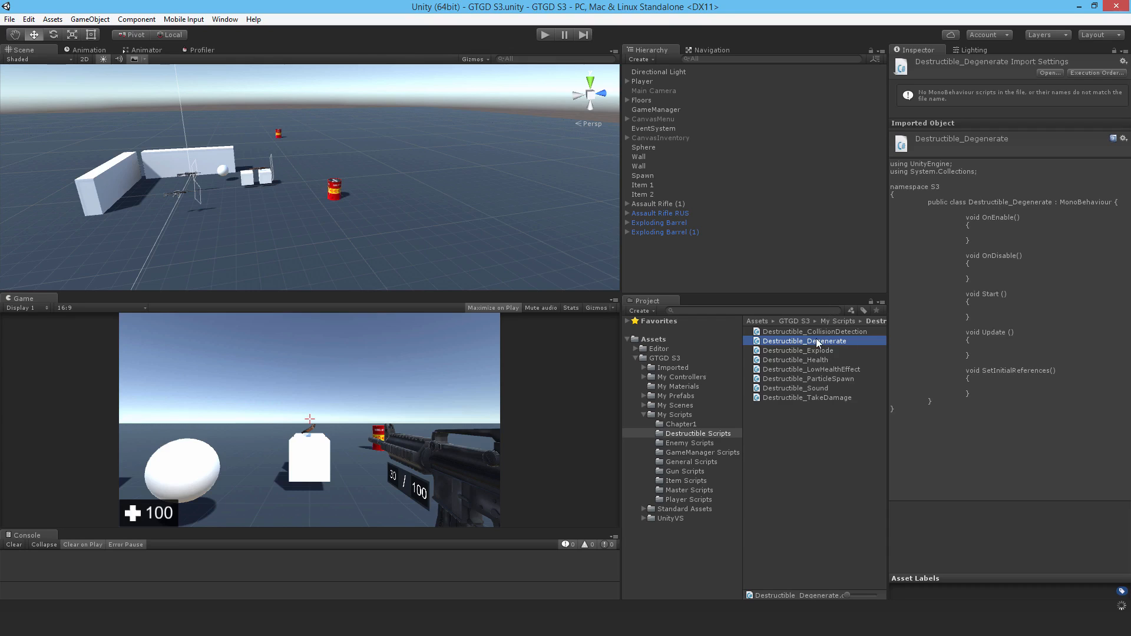
mouse_move(818, 343)
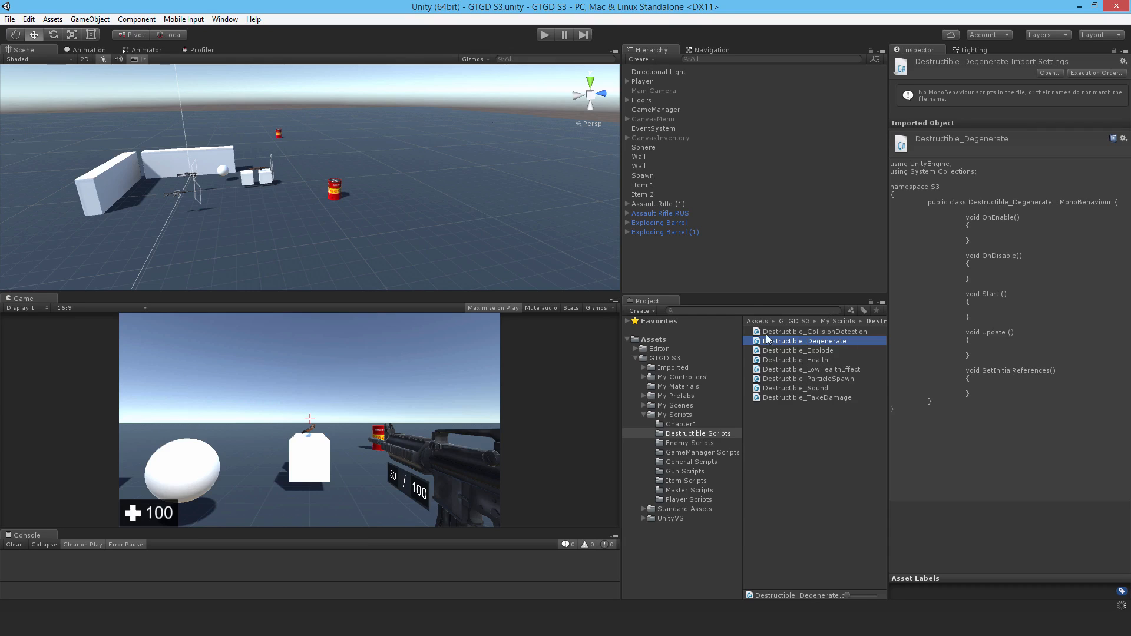
double_click(805, 340)
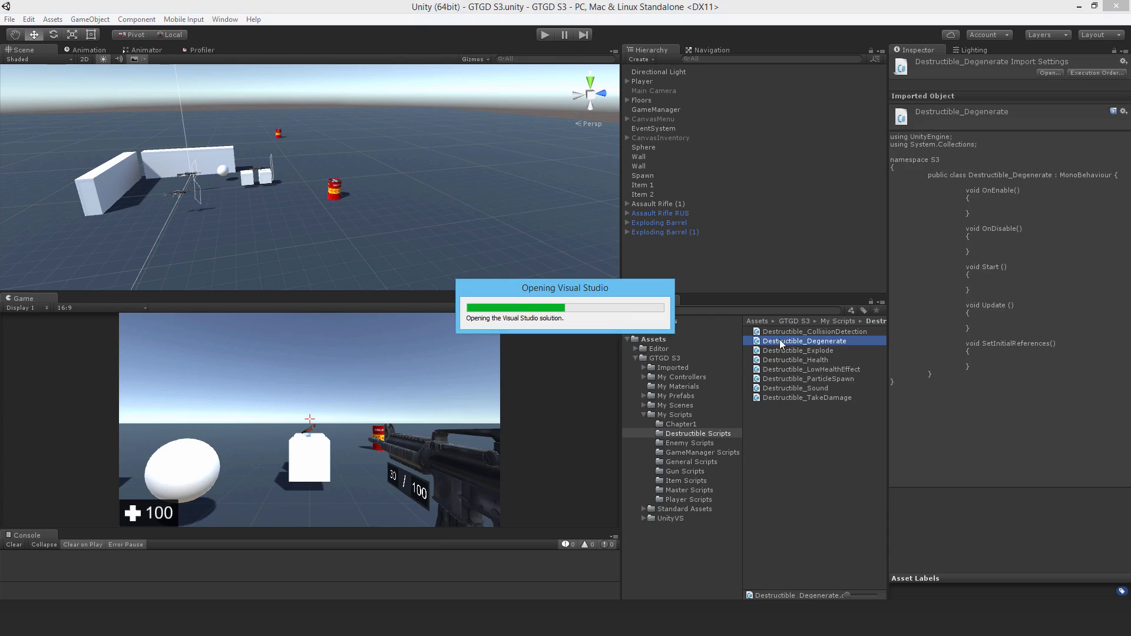
- Declare private fields destructibleMaster (Destructible_Master) and bool isHealthLow = false
double_click(804, 341)
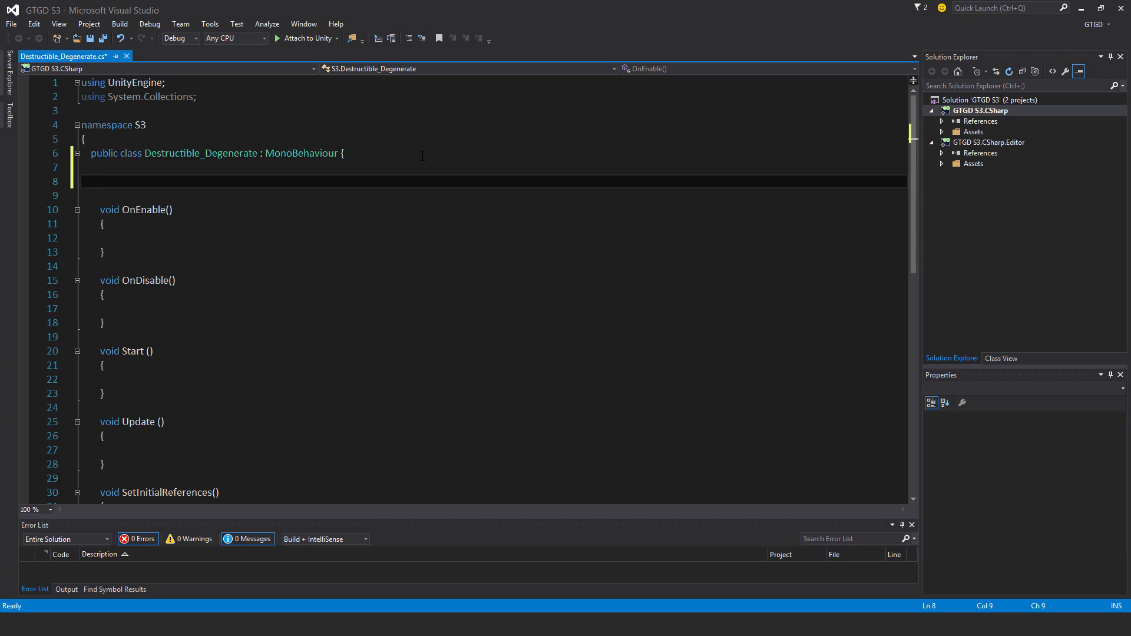
type("private Dest")
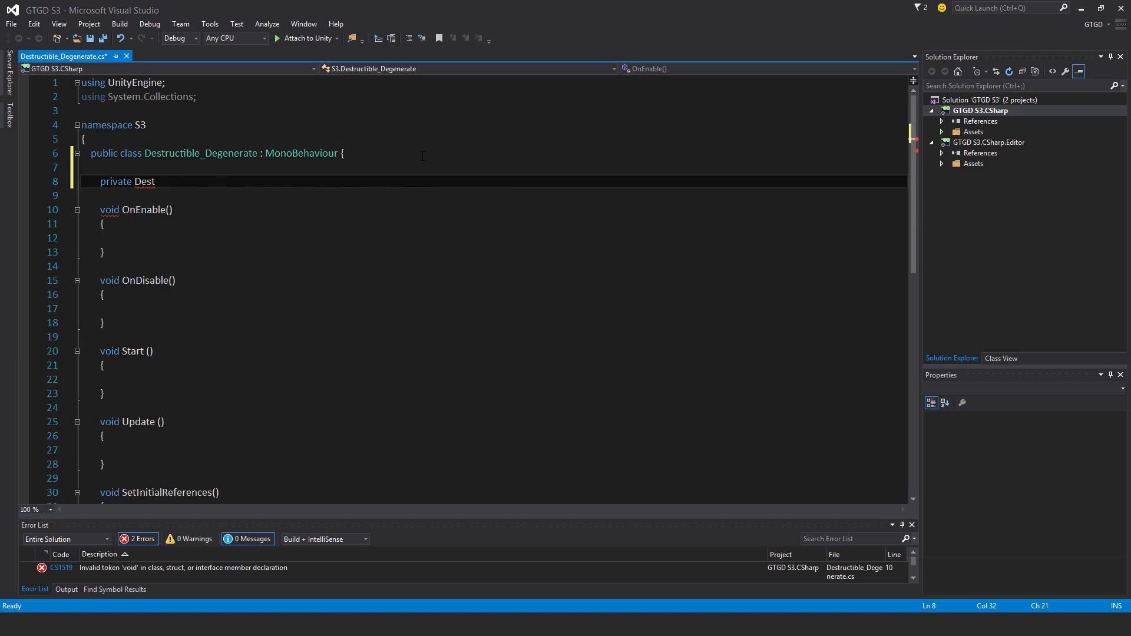
type("ructible_Master destructibleMaster;")
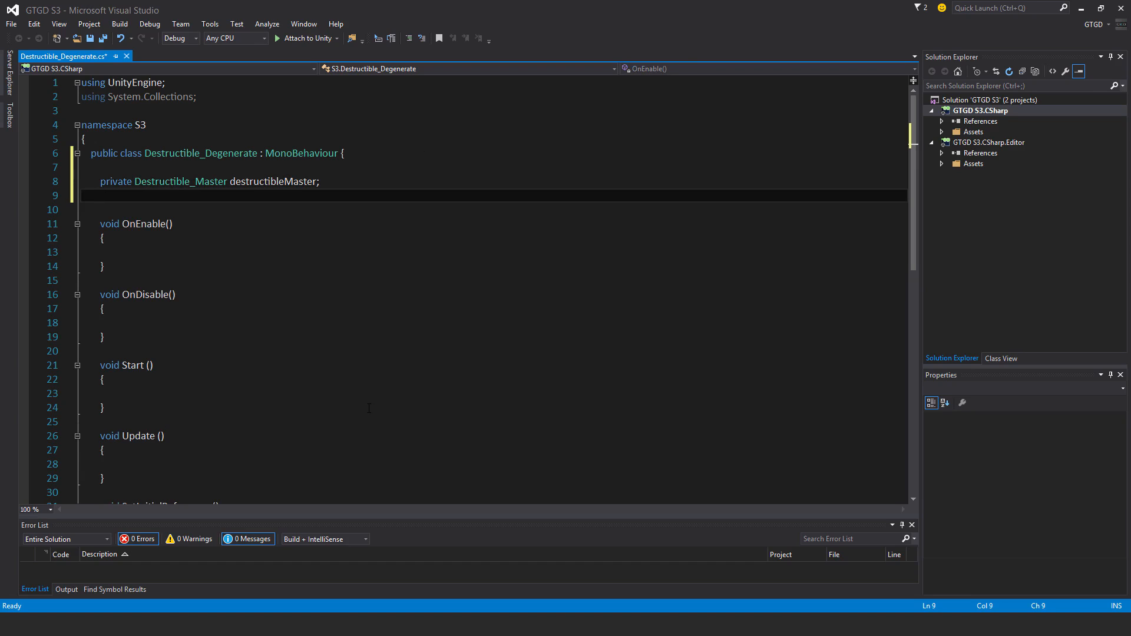
type("pr")
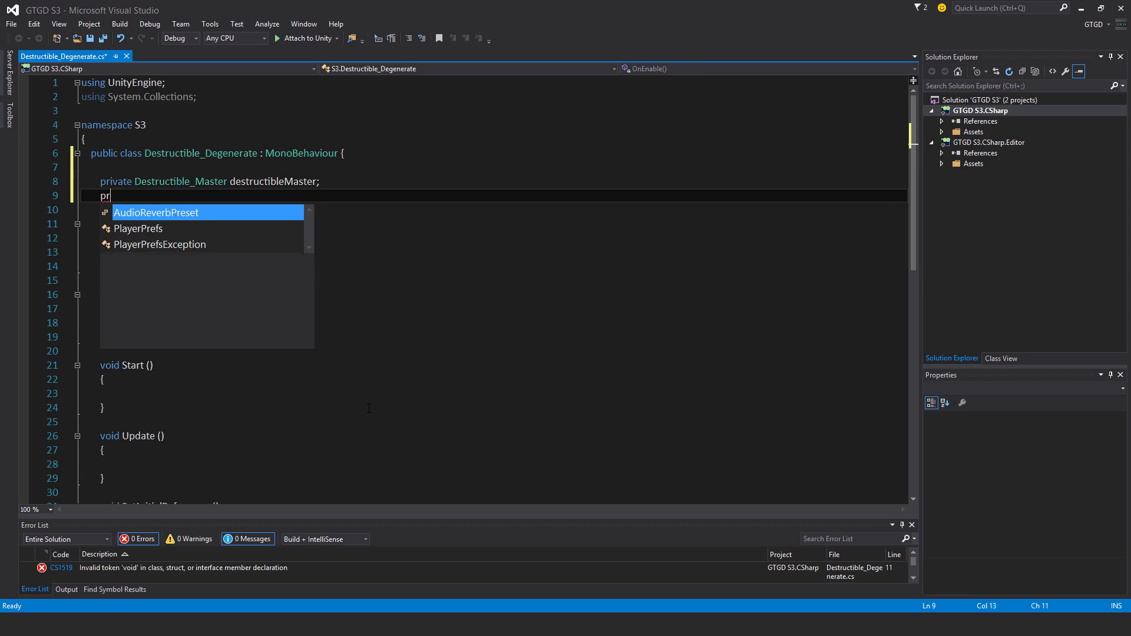
type("ivate Boo is")
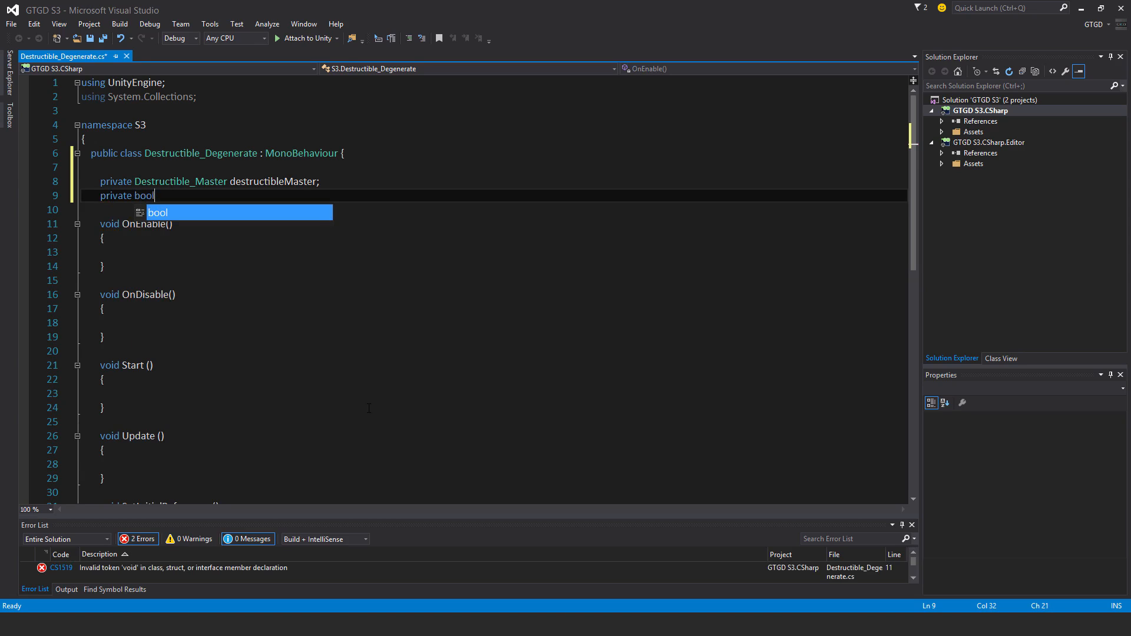
type("isHealth")
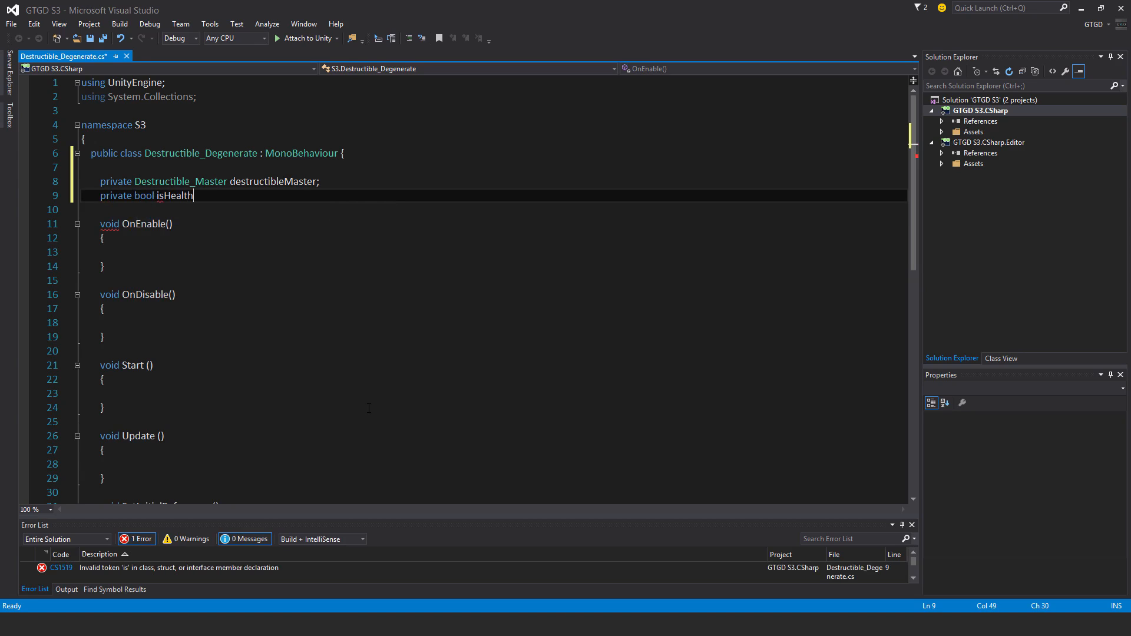
type("Low = false")
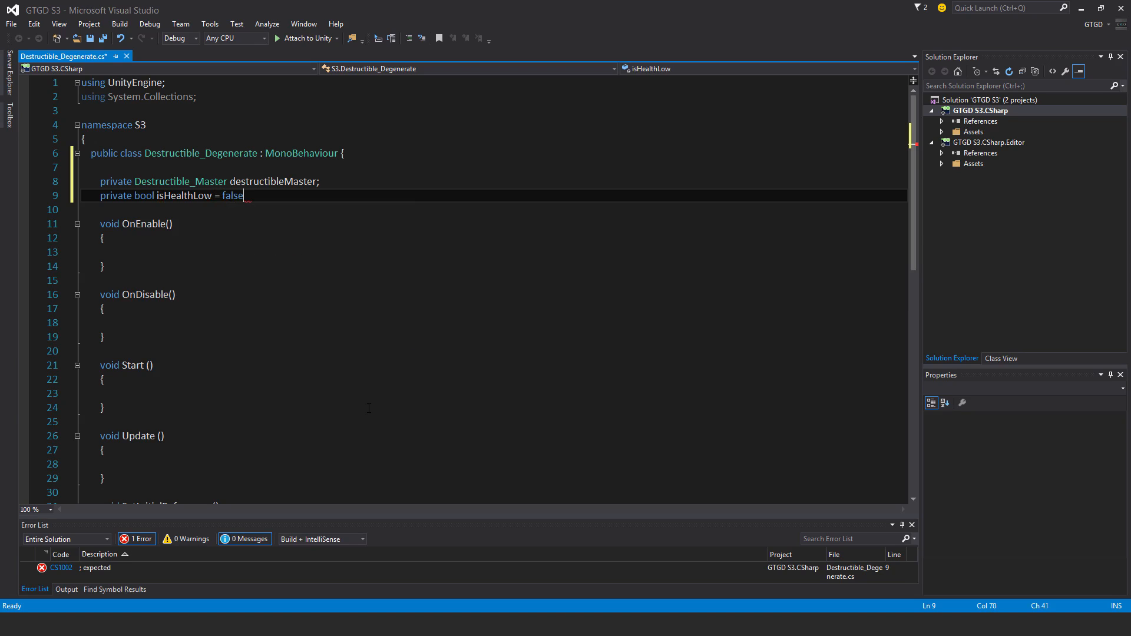
type(";")
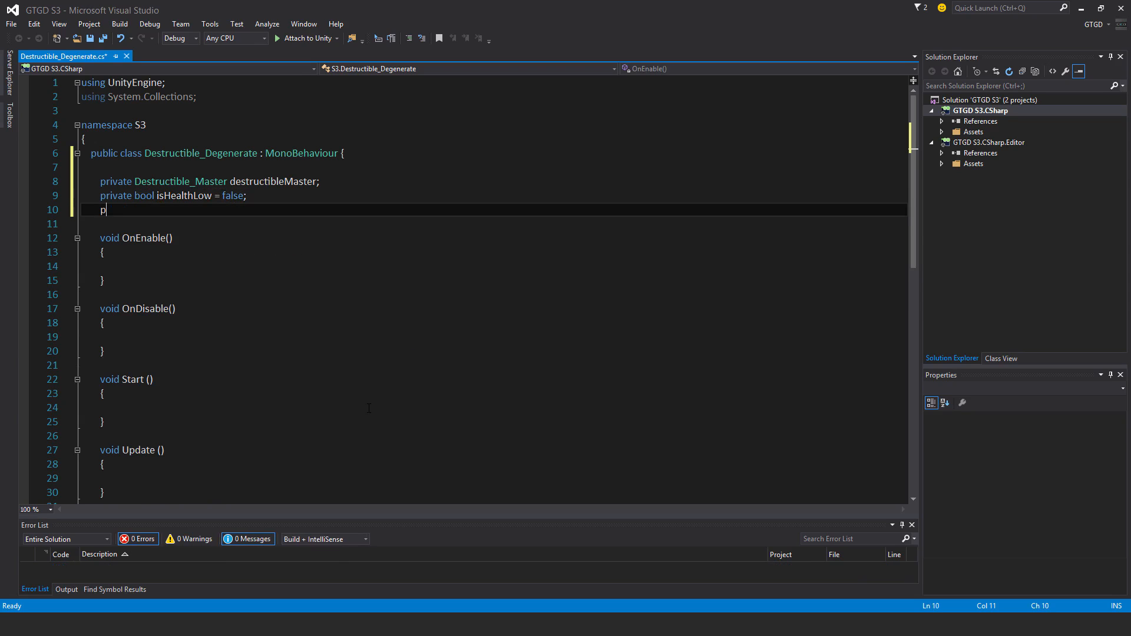
- Declare float degenRate = 1 and float nextDegenTime
type("rivate float")
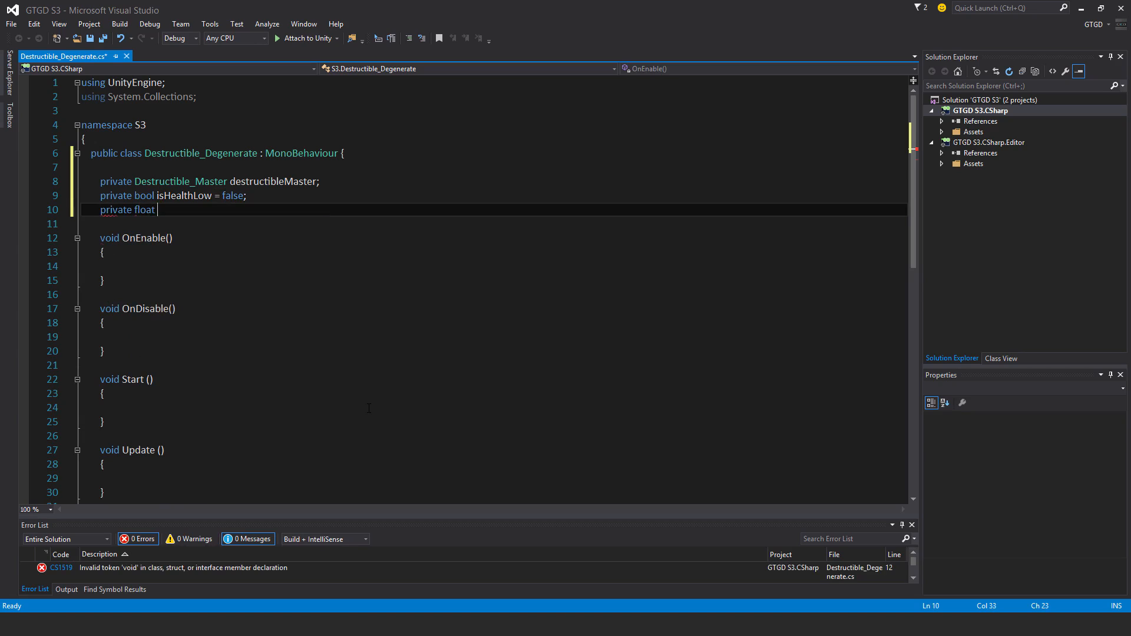
type("d")
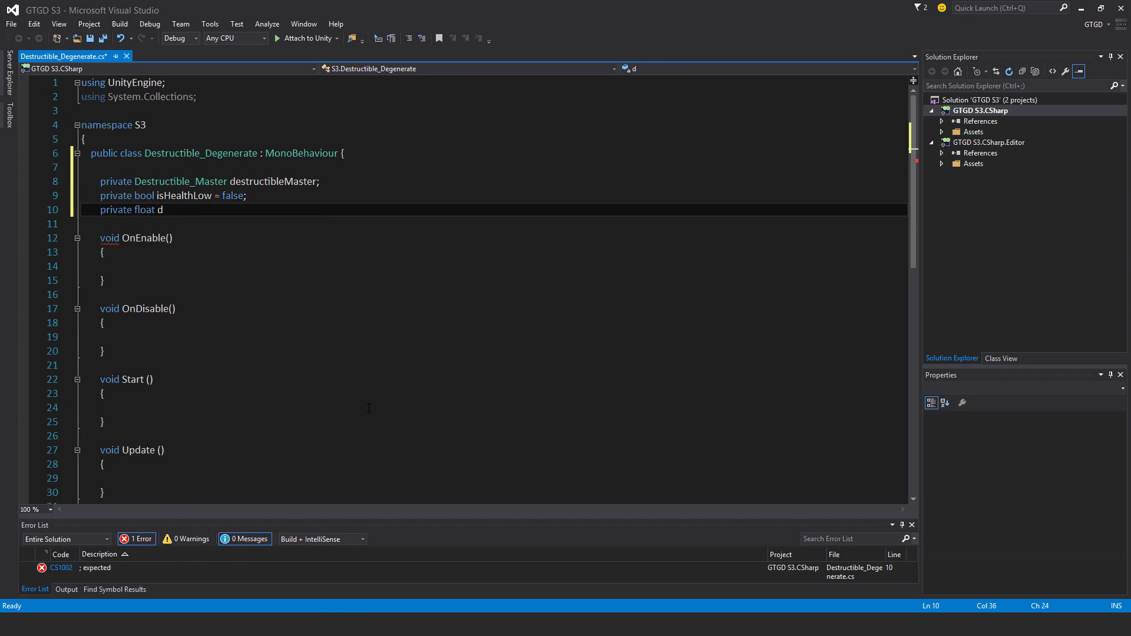
type("egen")
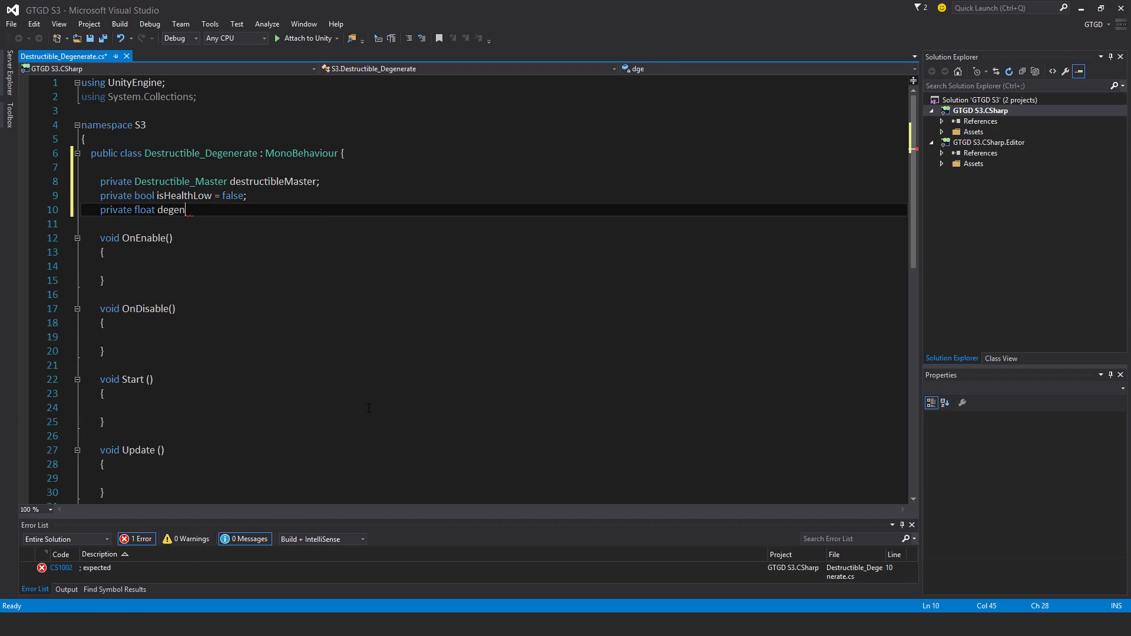
type("Rate =")
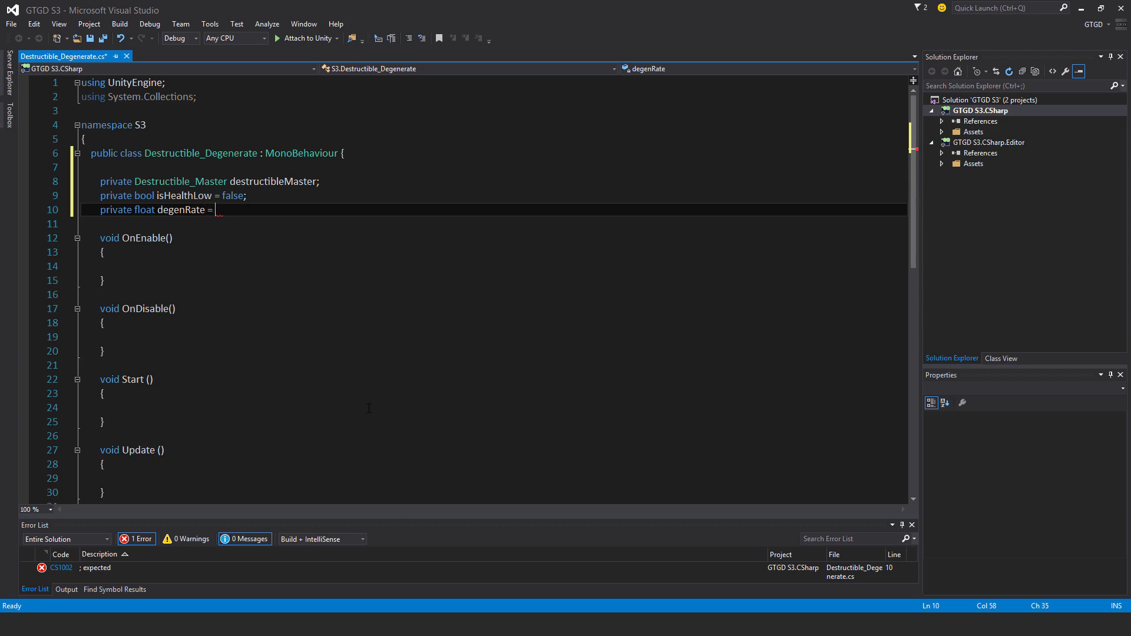
type("1;")
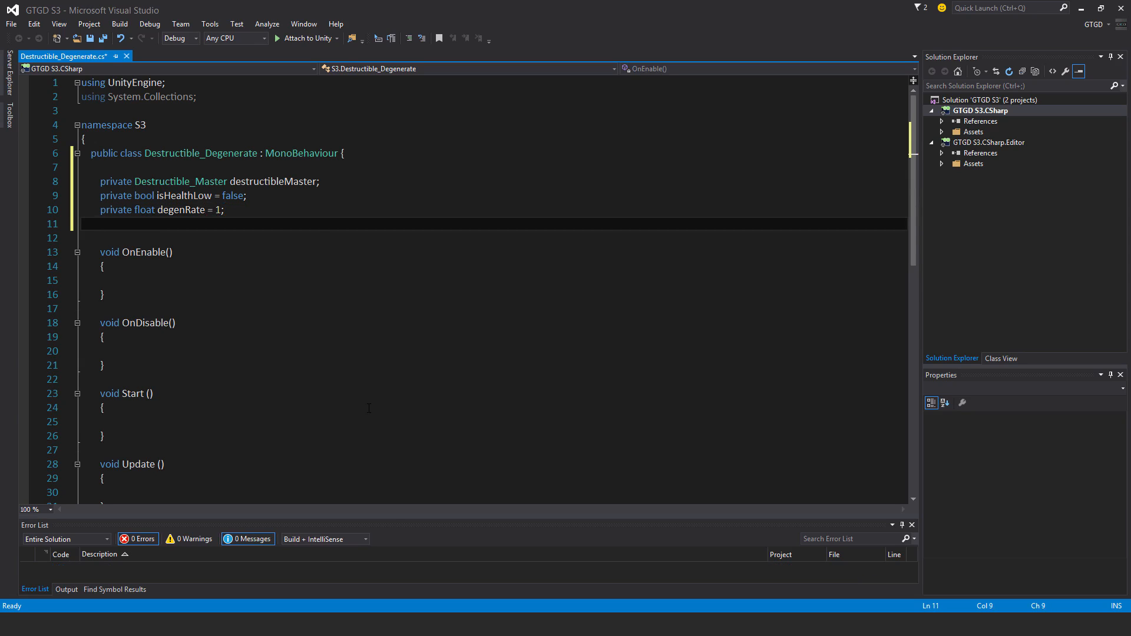
type("private float n")
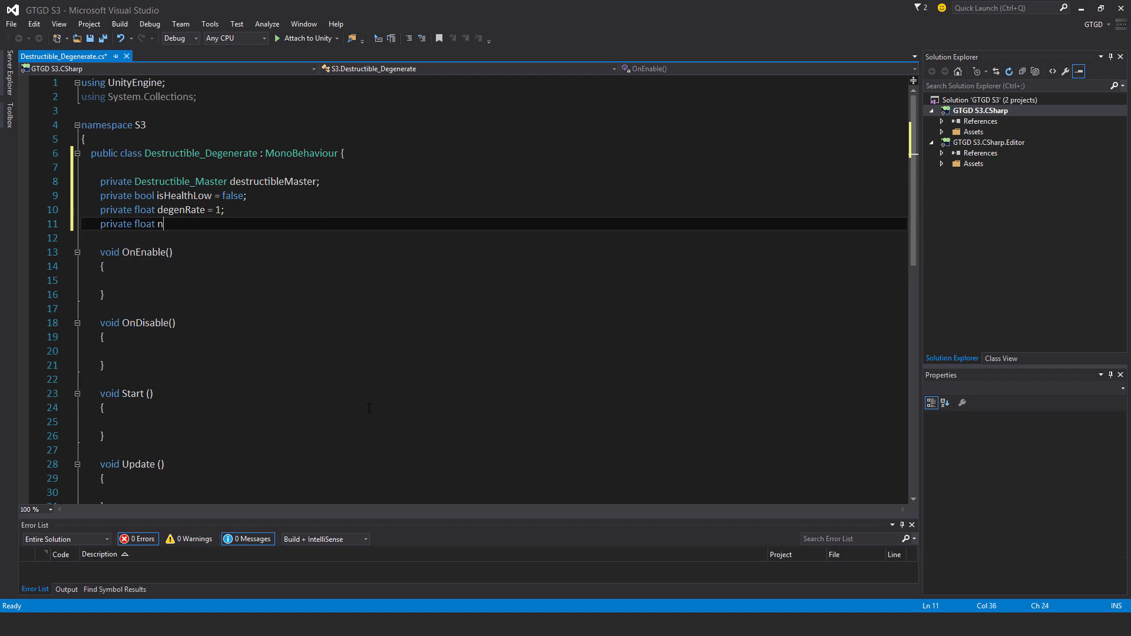
type("extDegen")
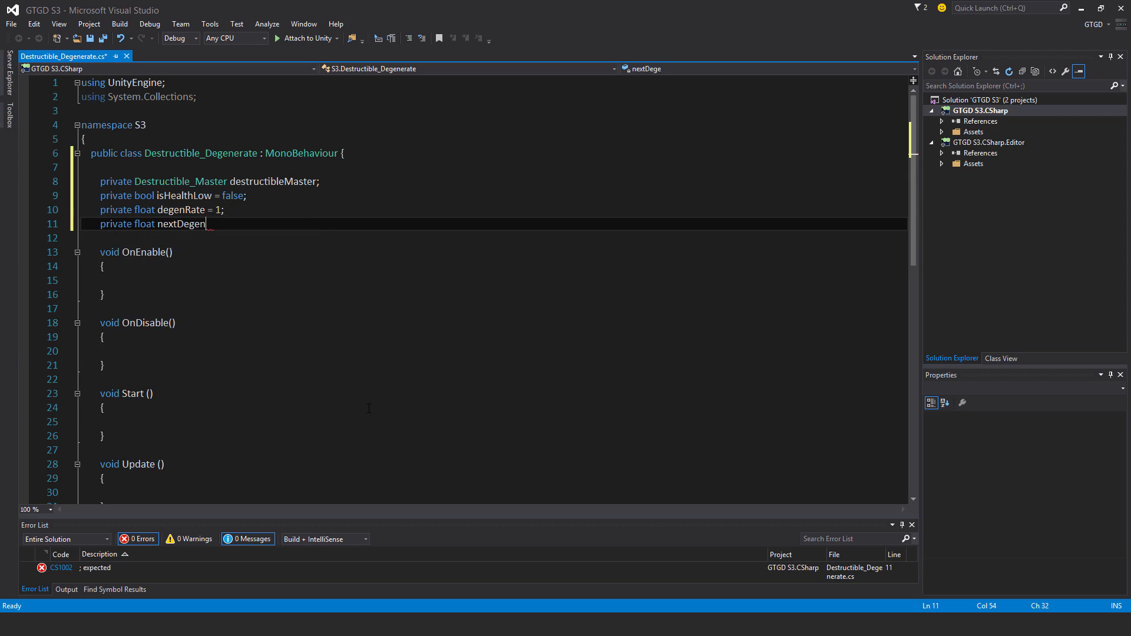
type("Time;")
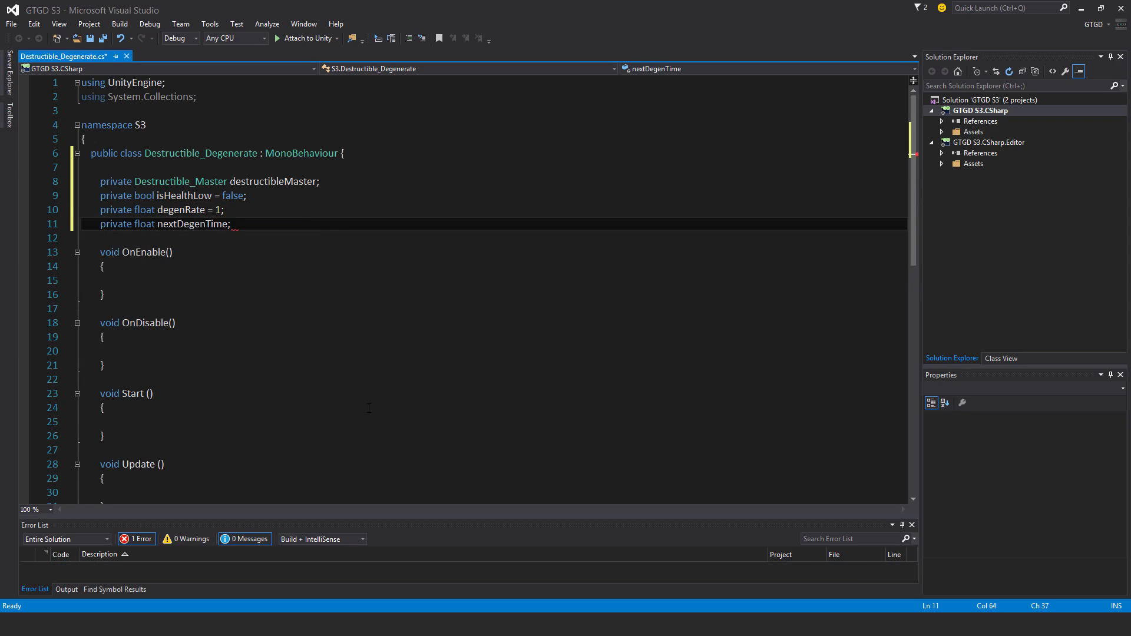
- Declare public int healthLoss = 5 and make degenRate public
key("enter")
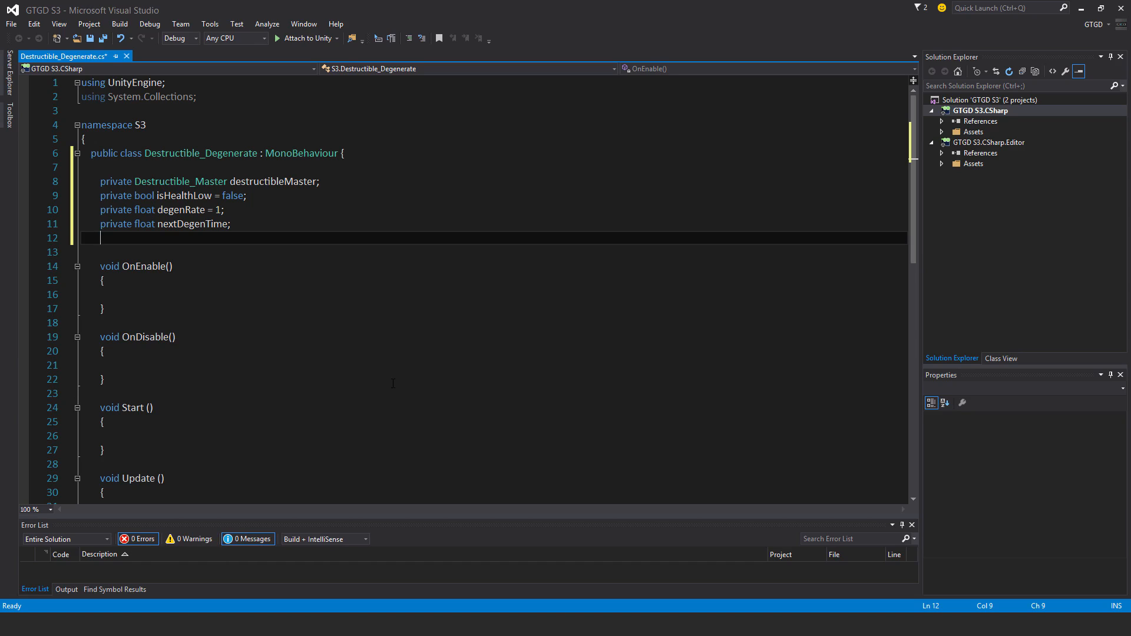
type("public int")
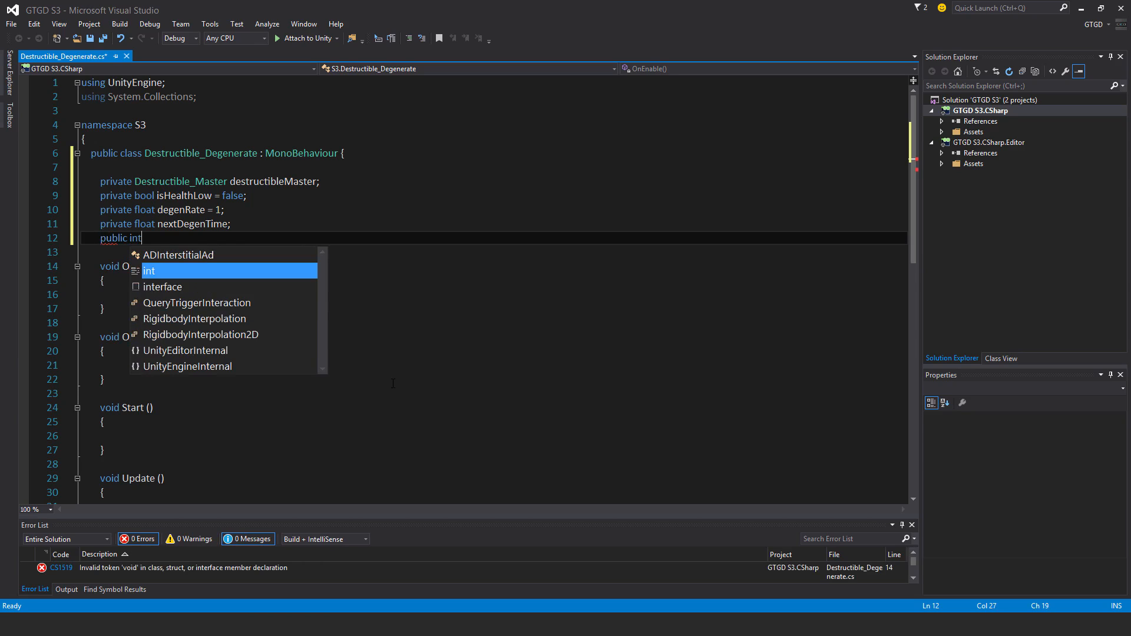
type("healthLos")
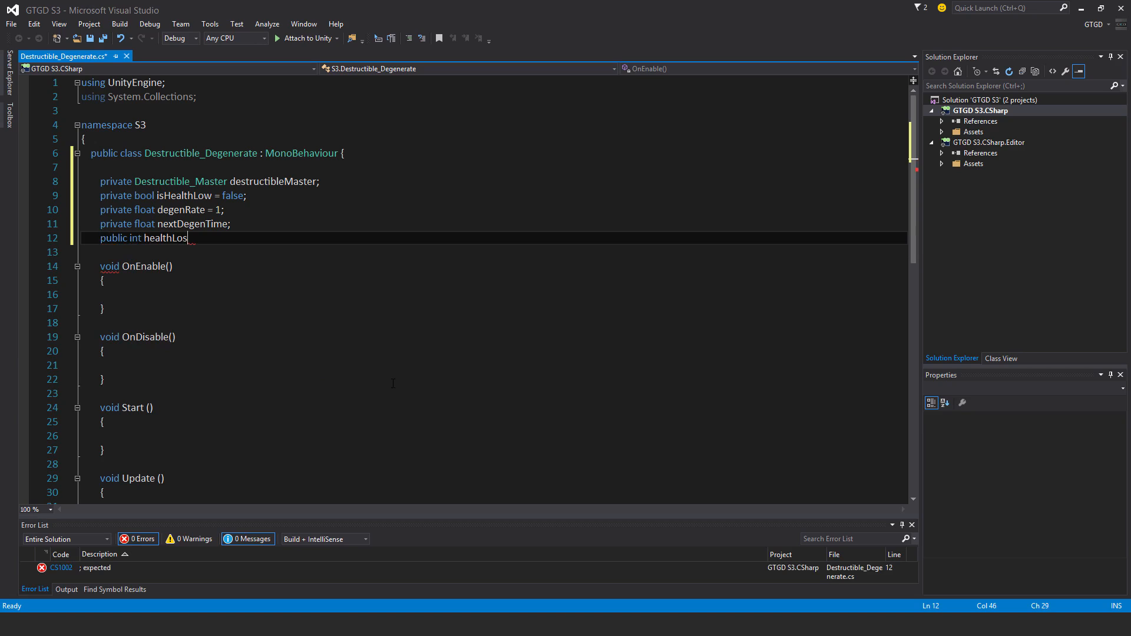
type("s =")
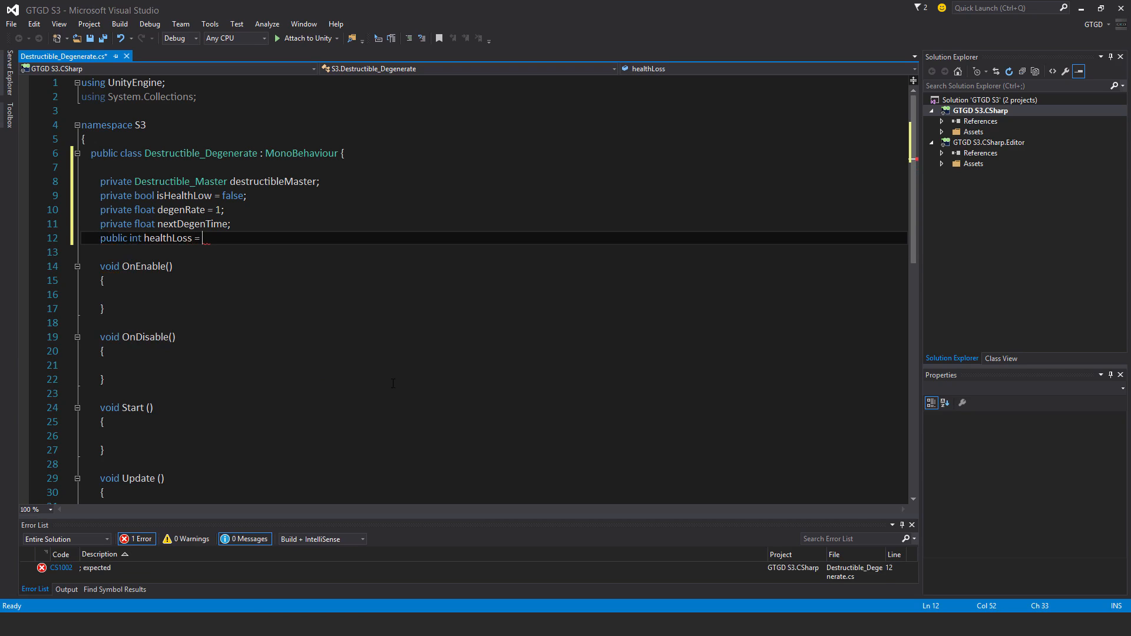
type("5;")
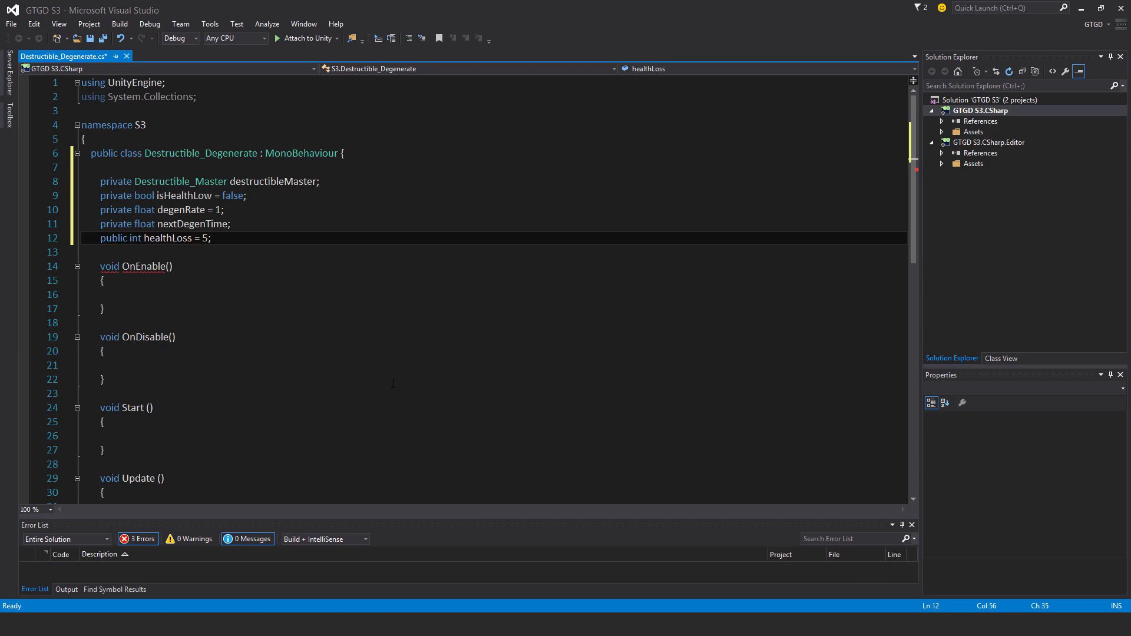
double_click(115, 210)
type("ublic")
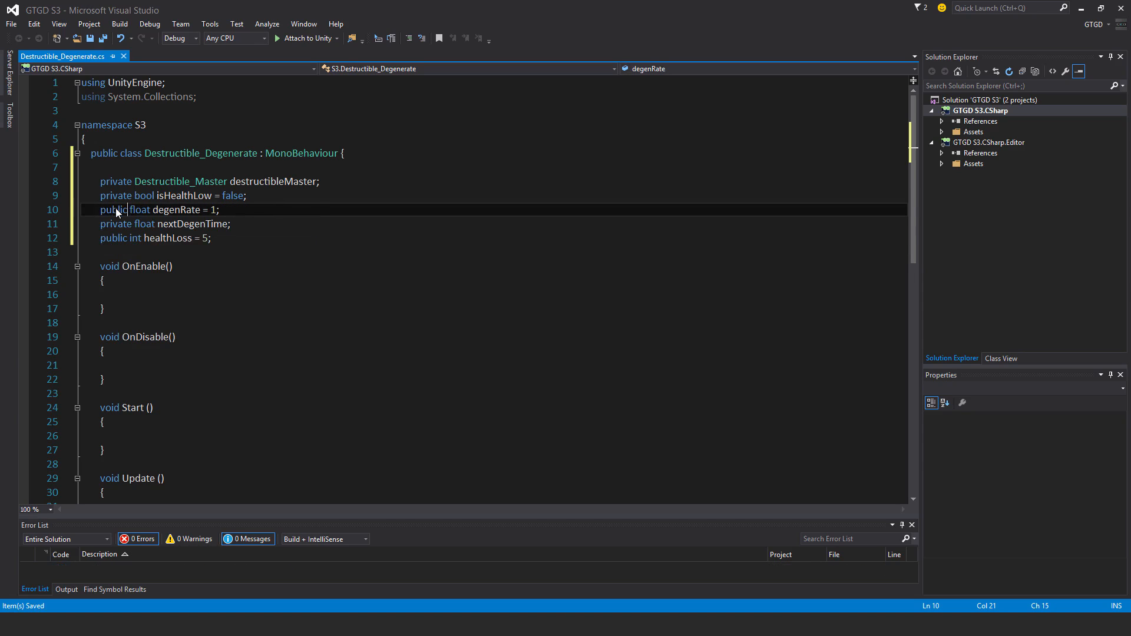
- Write a HealthLow method that sets isHealthLow to true
scroll("down", 3)
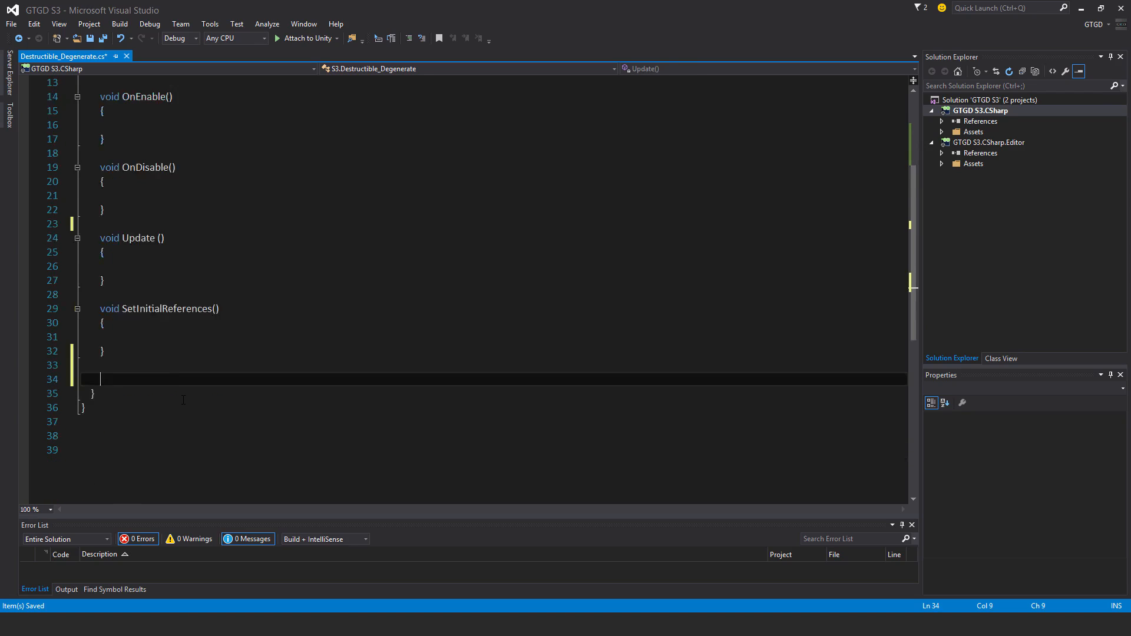
type("void Hea")
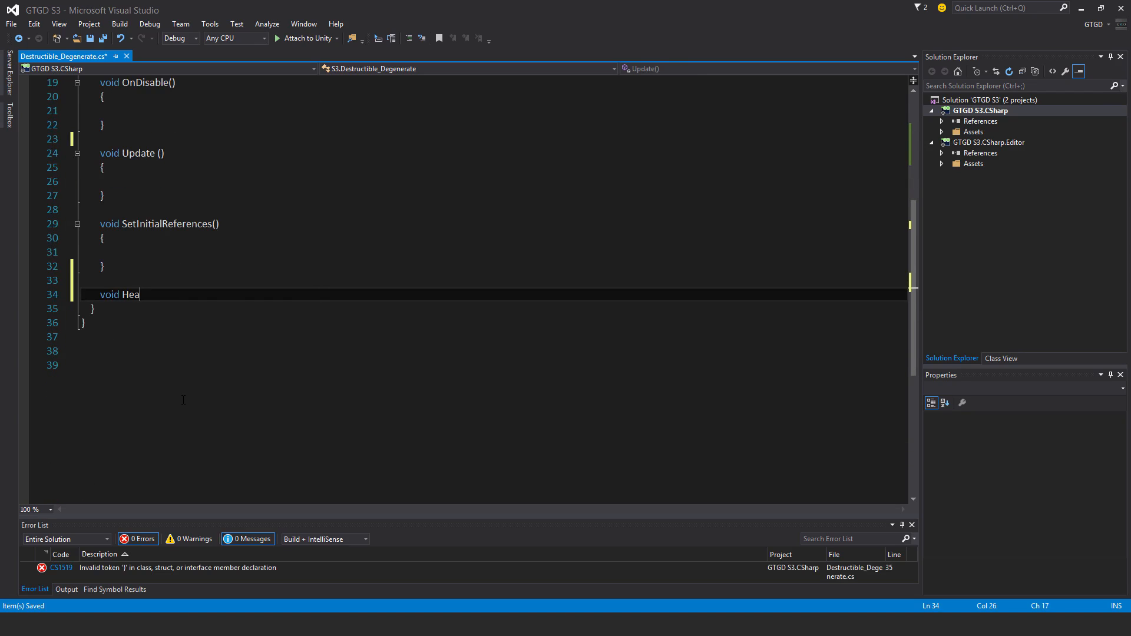
type("lthLow()")
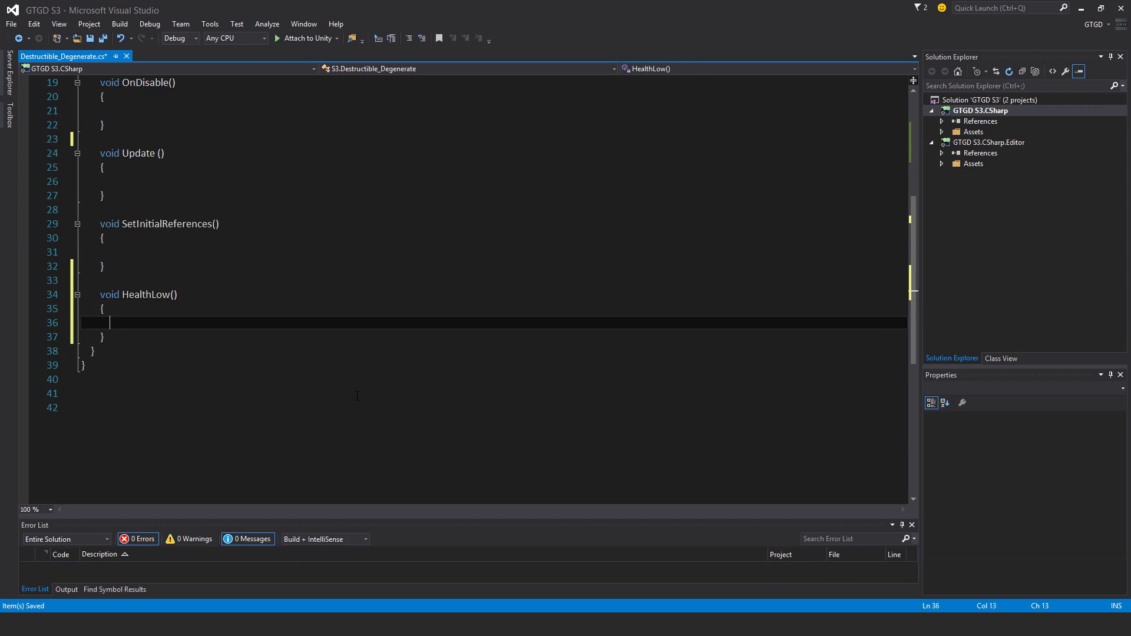
type("ishe")
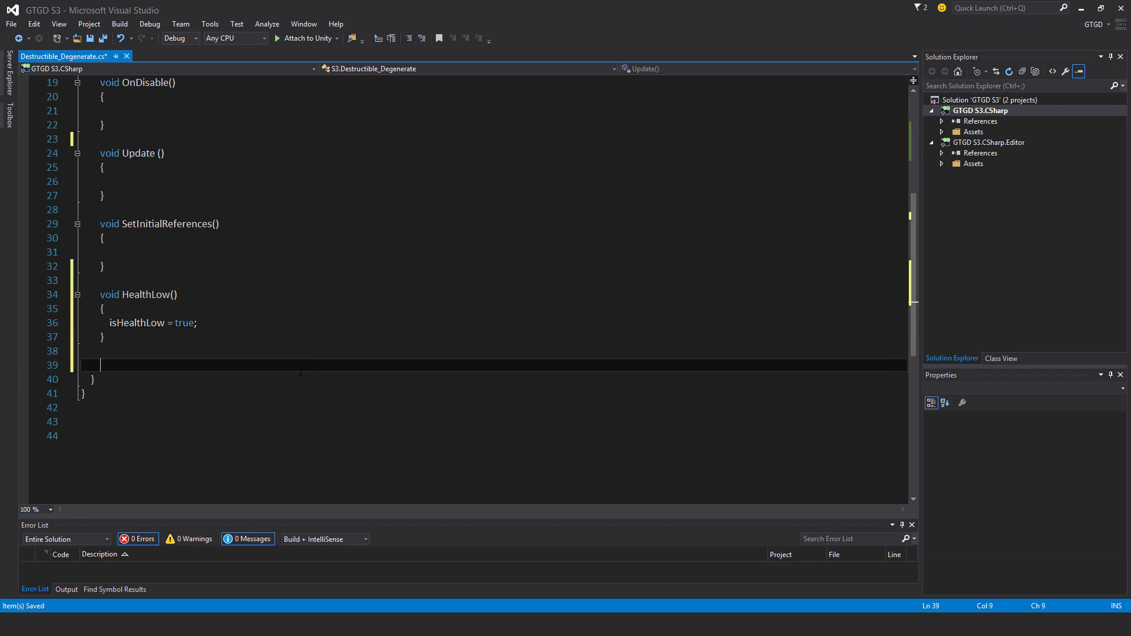
- Write CheckIfHealthShouldDegenerate checking isHealthLow and Time.time > nextDegenTime
type("void CheckIf")
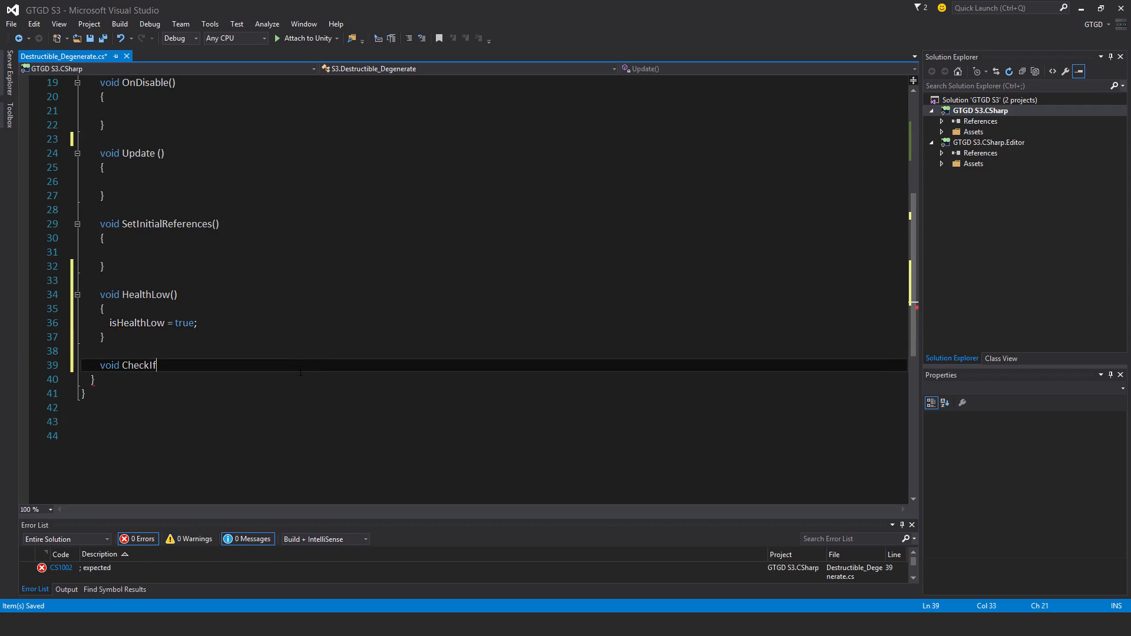
type("HealthS")
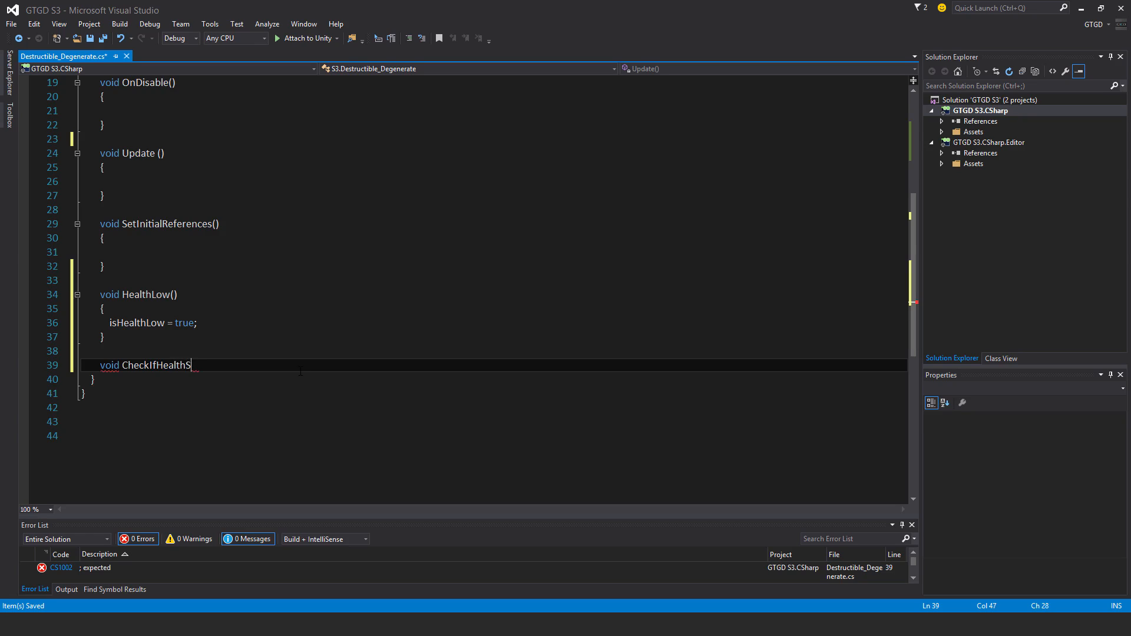
type("houldDegen")
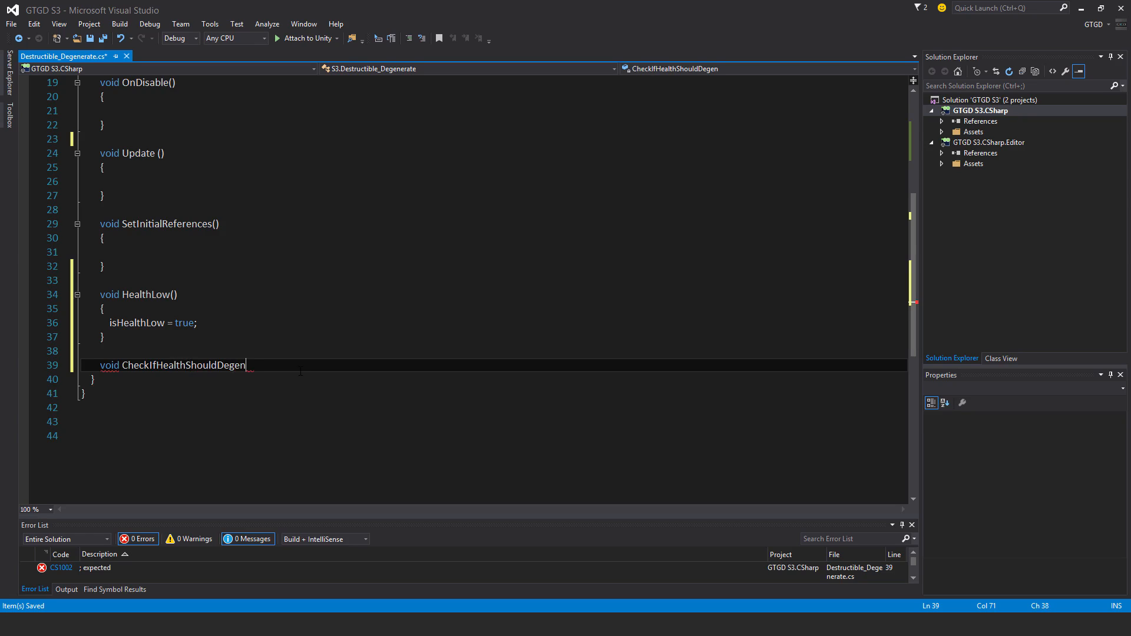
type("erate()")
type("{")
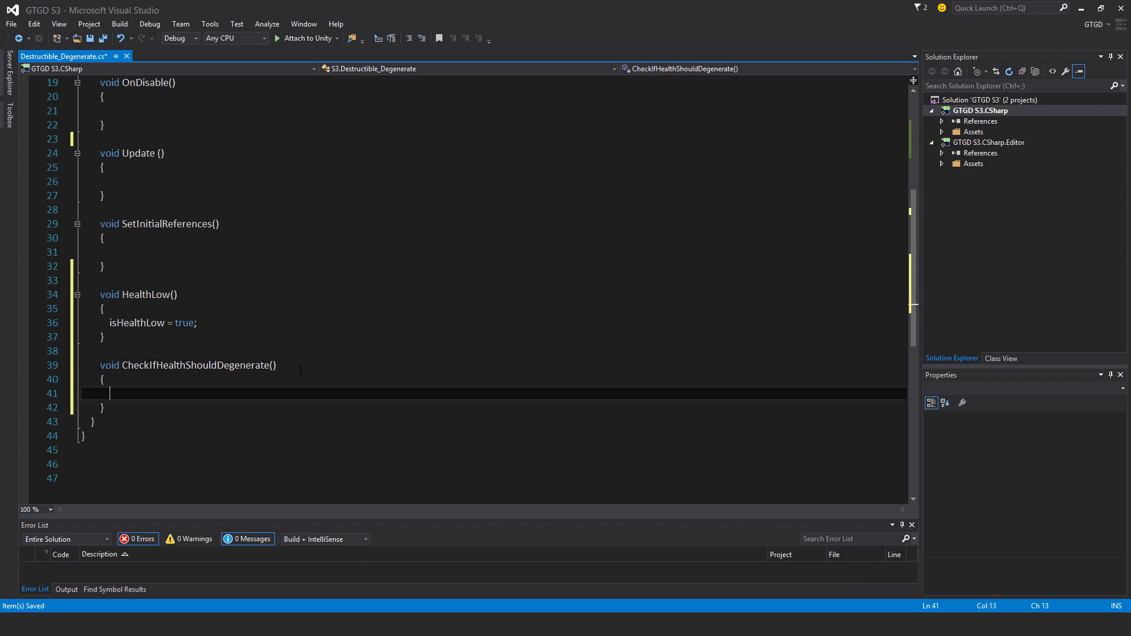
type("if")
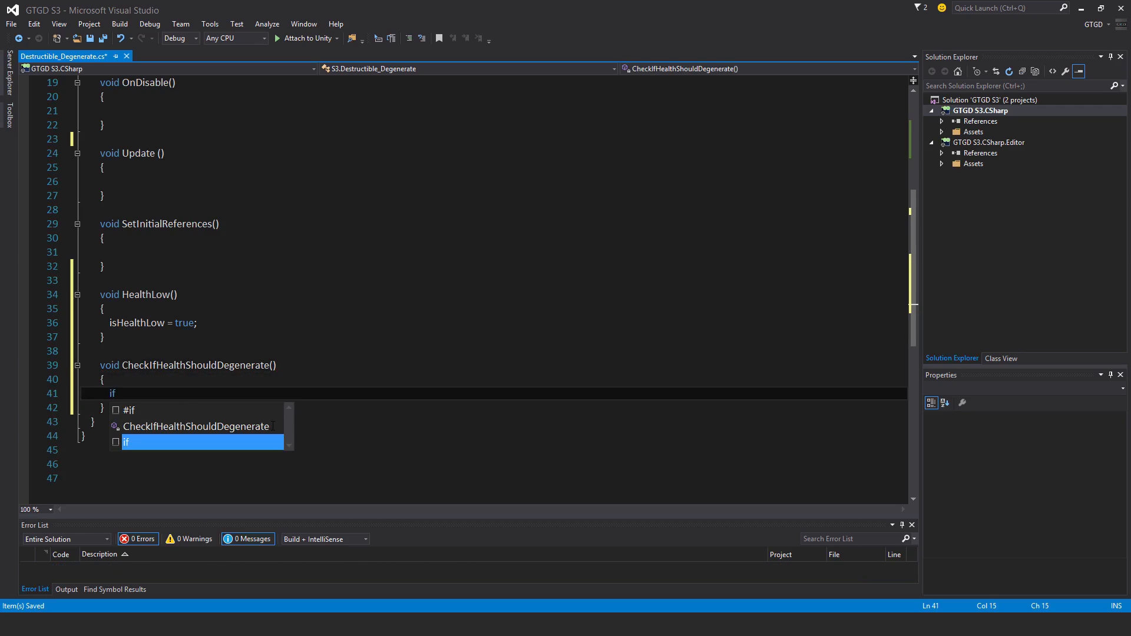
type("(isHealthLow")
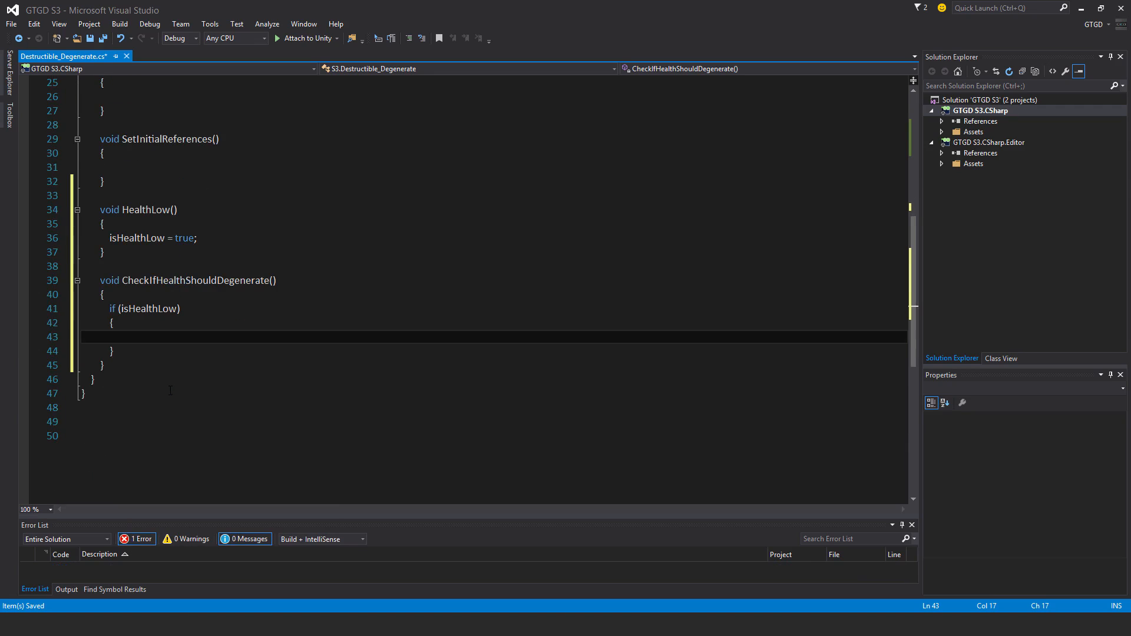
type("if(T")
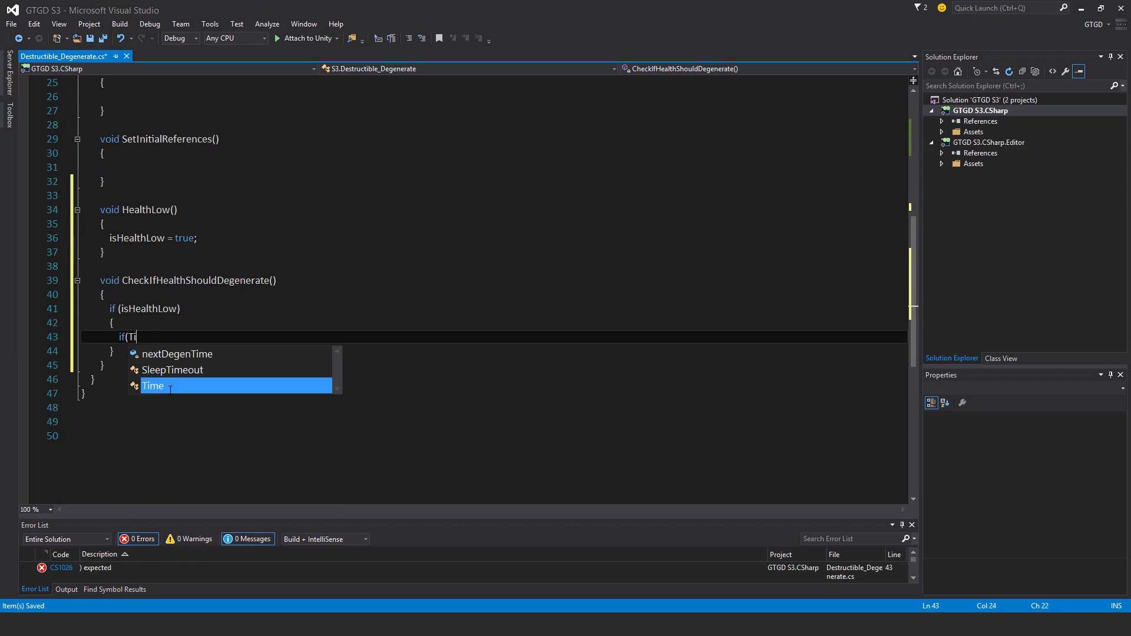
type("ime.time >")
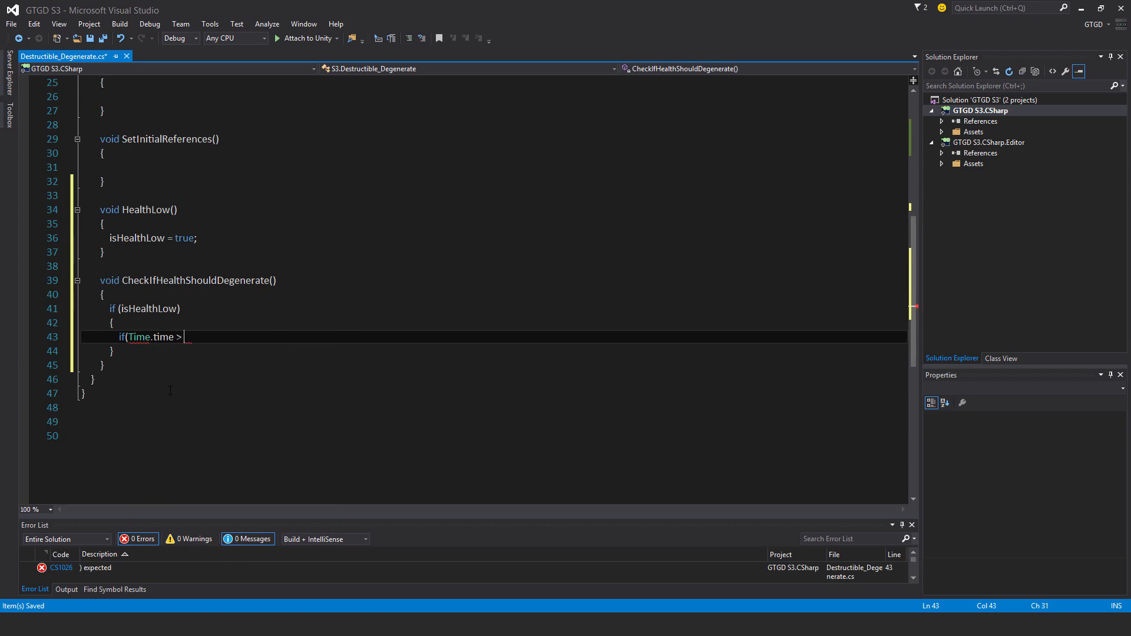
type("nextDegenTime)")
type("{")
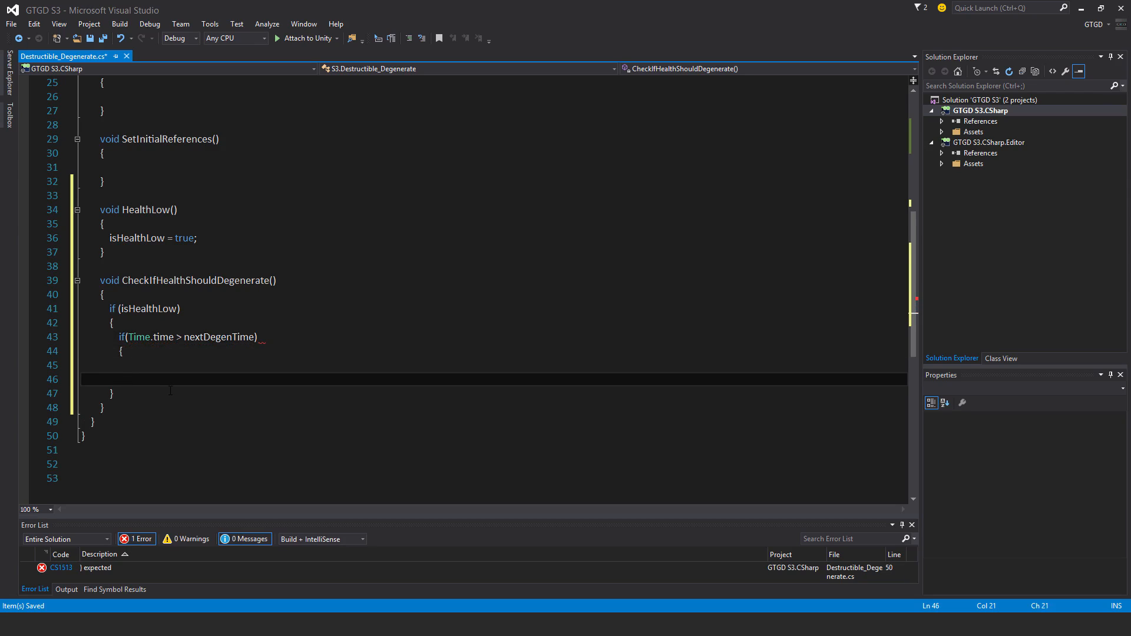
- Update nextDegenTime to Time.time + degenRate and call CallEventDeductHealth(healthLoss)
type("next")
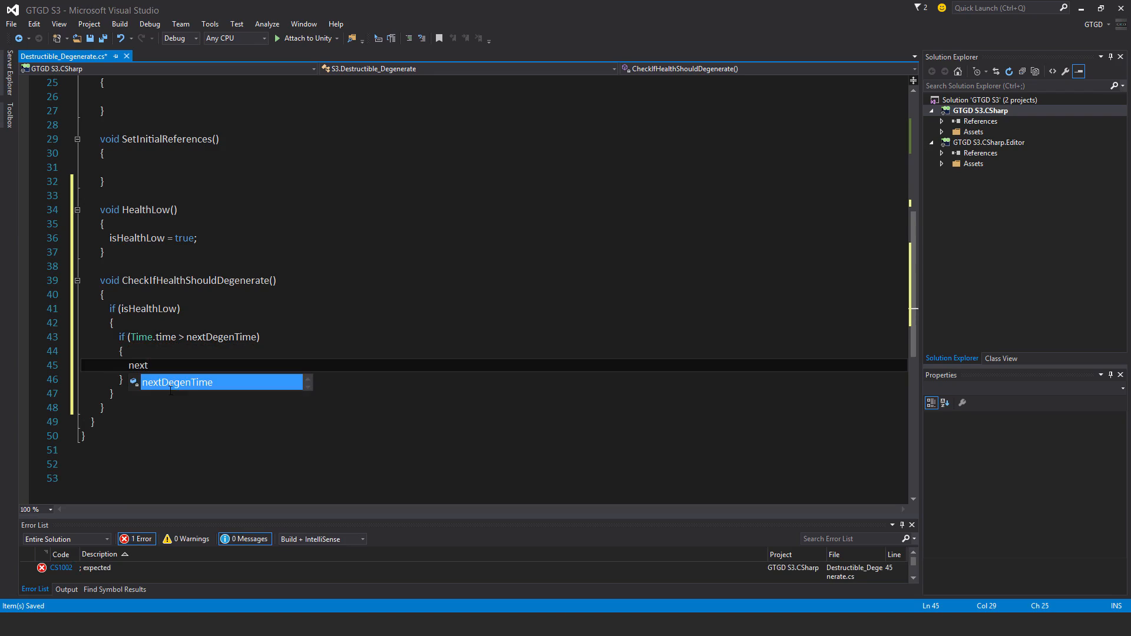
type("= Tom")
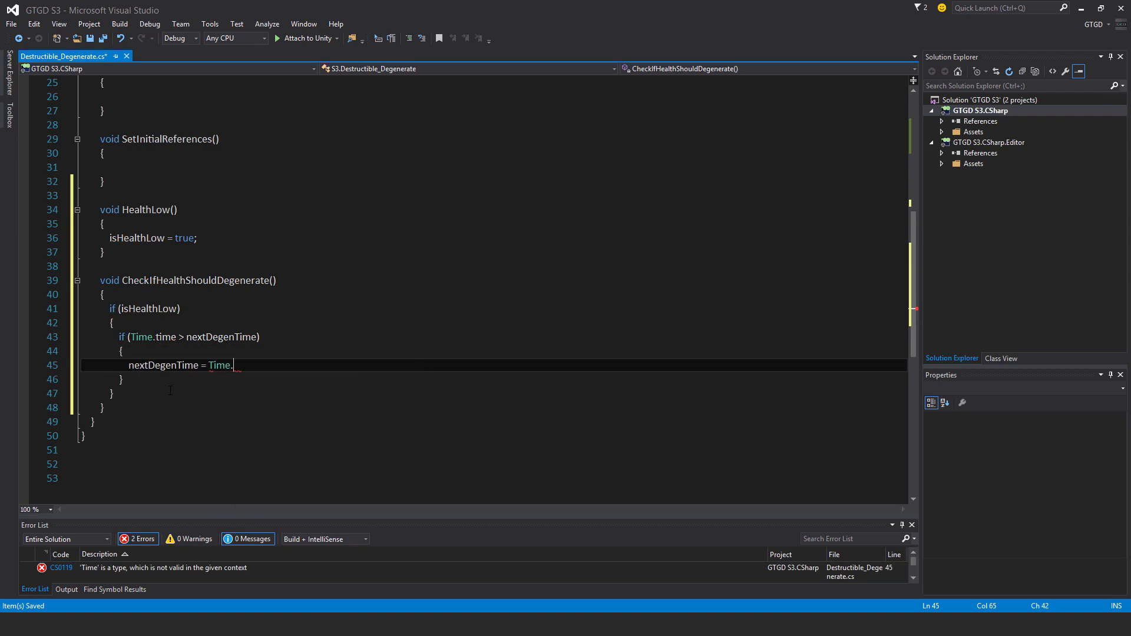
type("time + degenRate;")
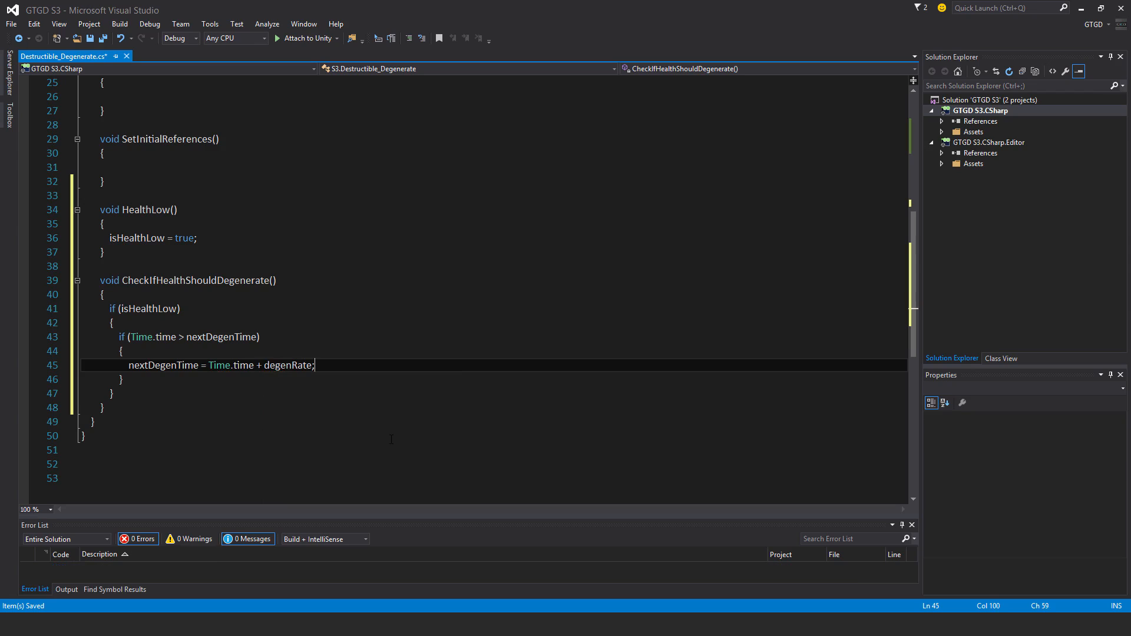
type("des")
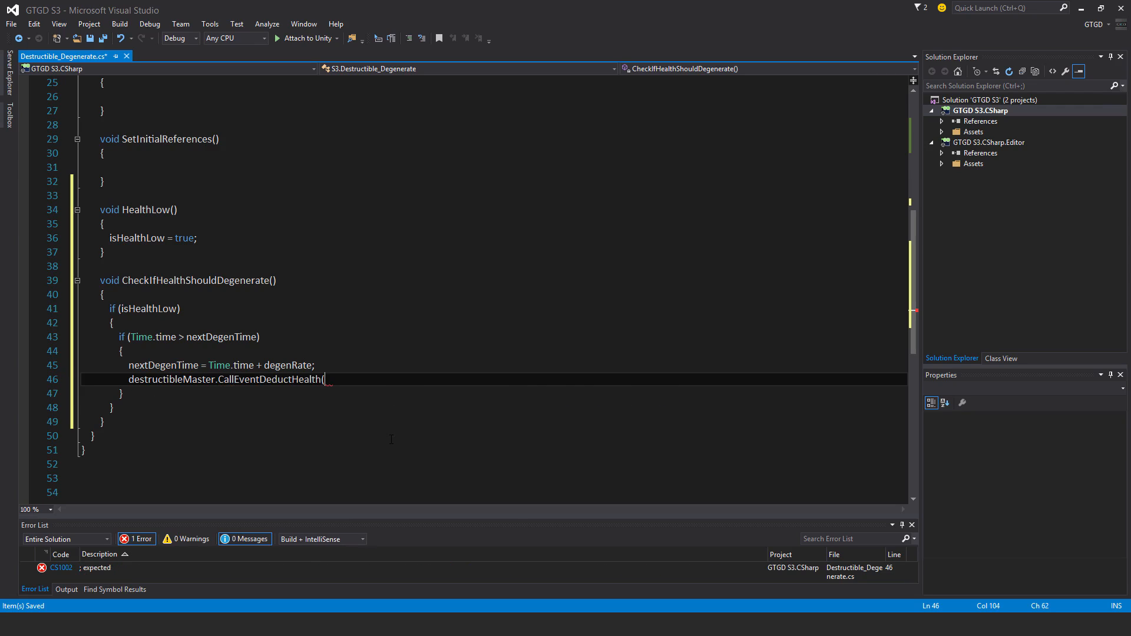
type("healthLoss")
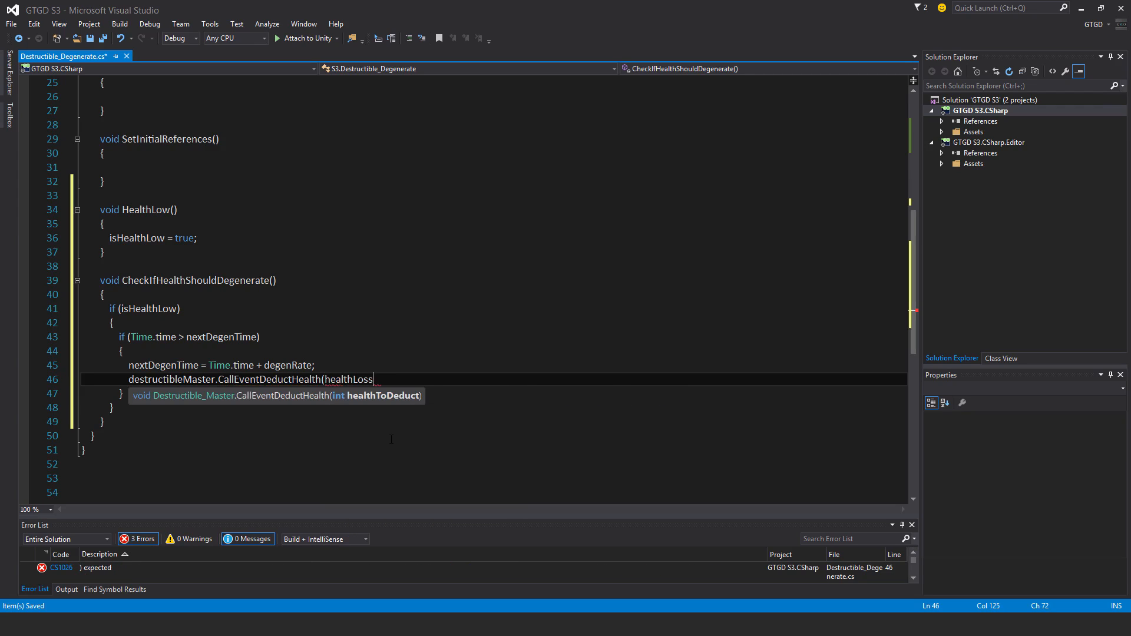
type(");")
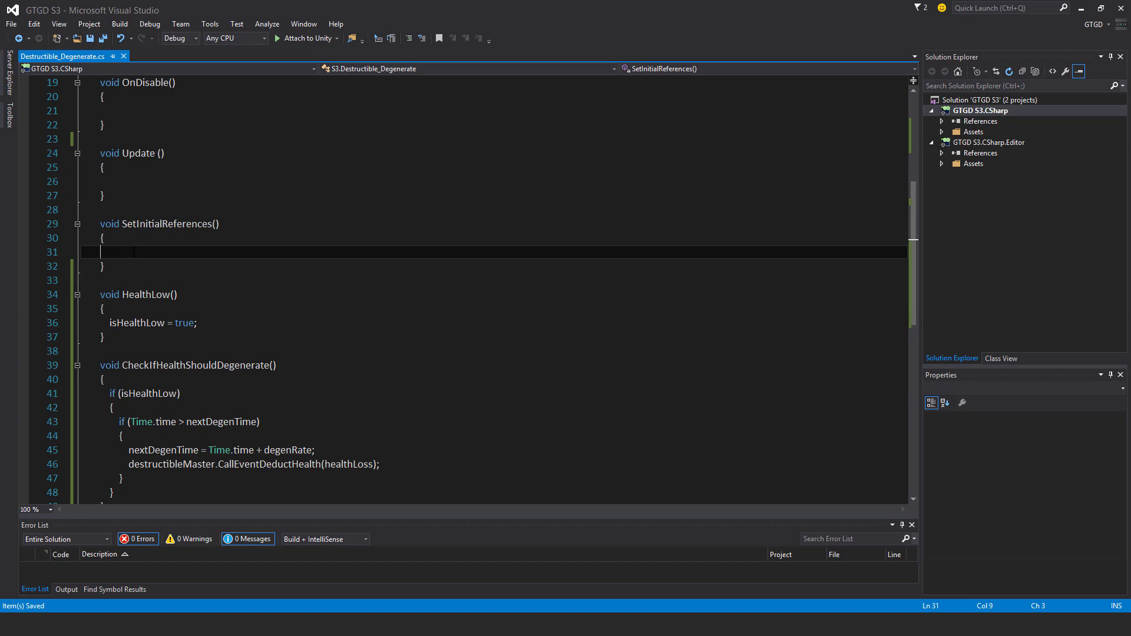
- Assign destructibleMaster via GetComponent<Destructible_Master>() and call SetInitialReferences() in OnEnable
type("des")
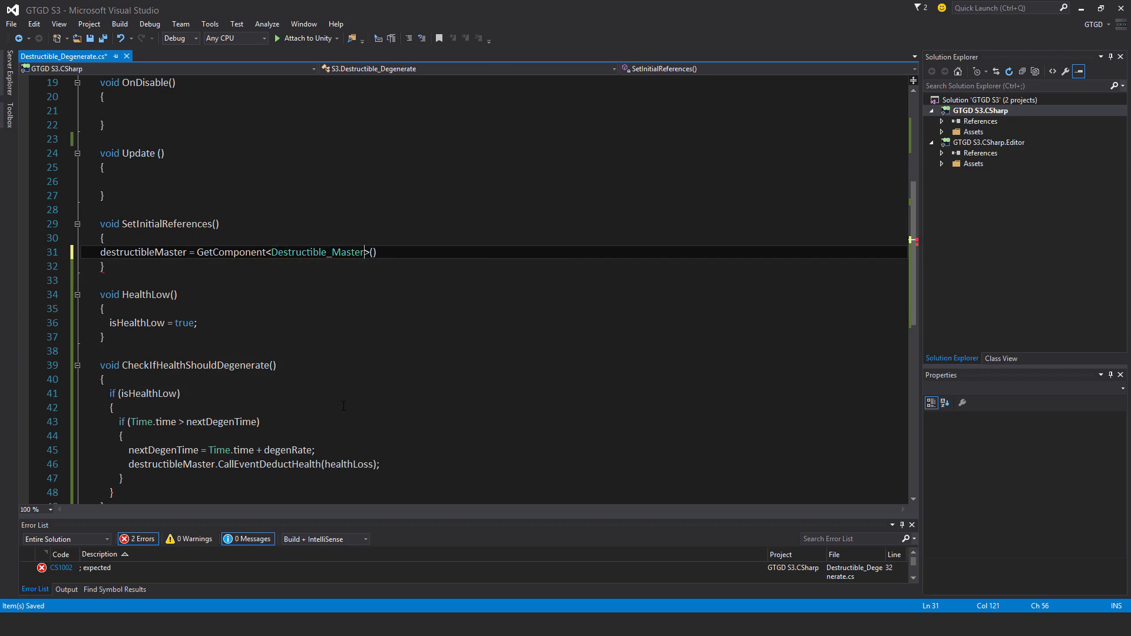
type(";")
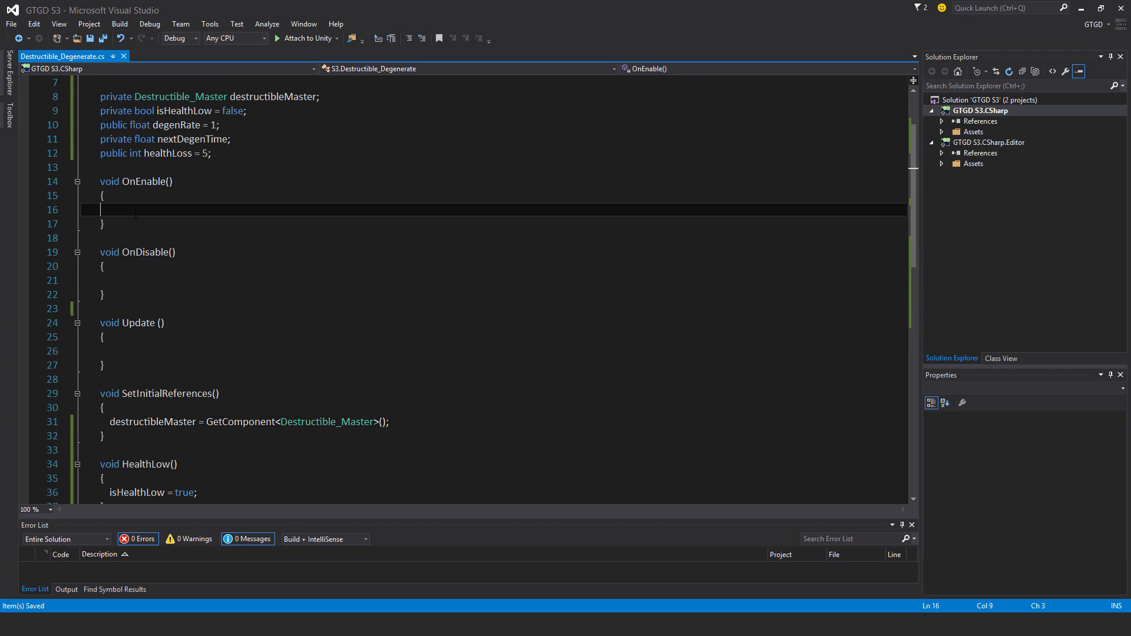
type("SetInitialReferences()")
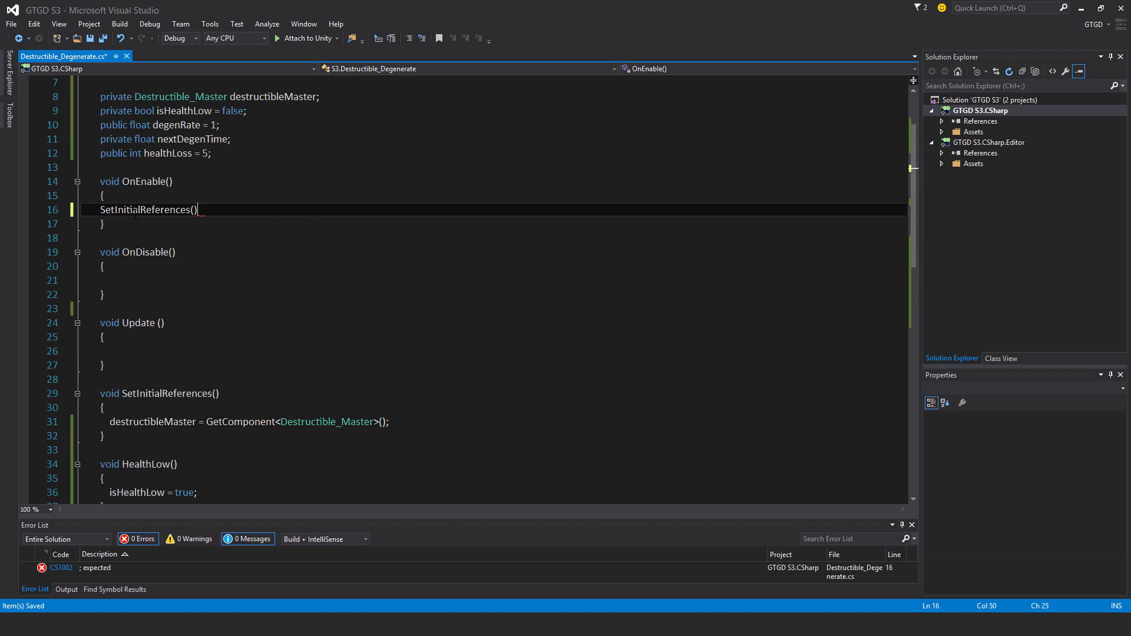
type(";")
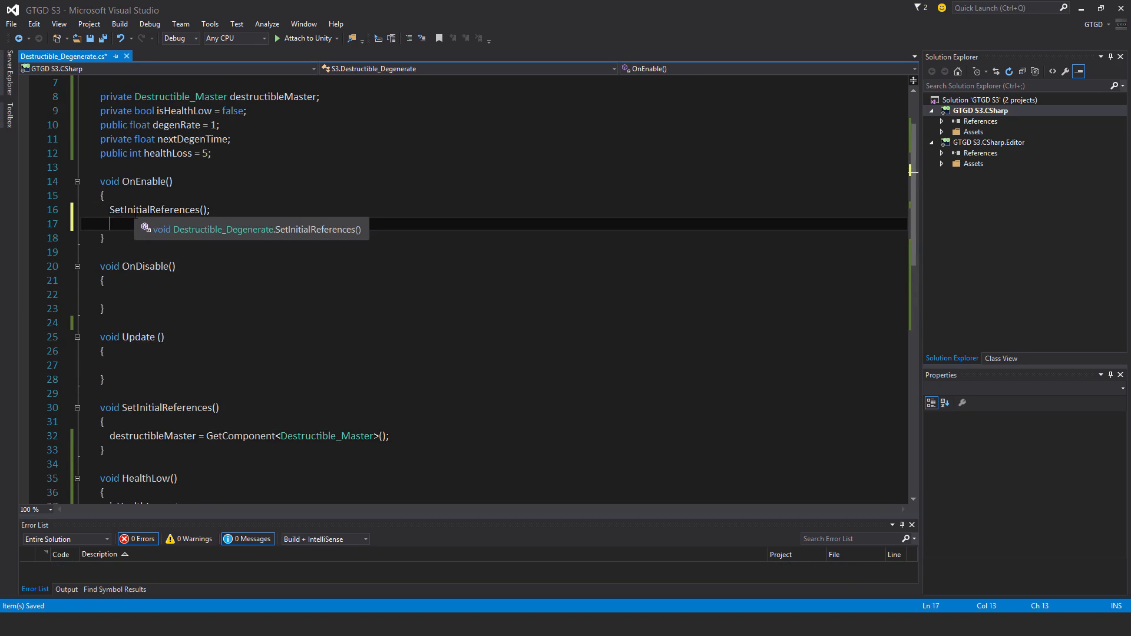
- Begin subscribing to destructibleMaster.EventHealthLow with += via IntelliSense
type("destructibleMaster.Event")
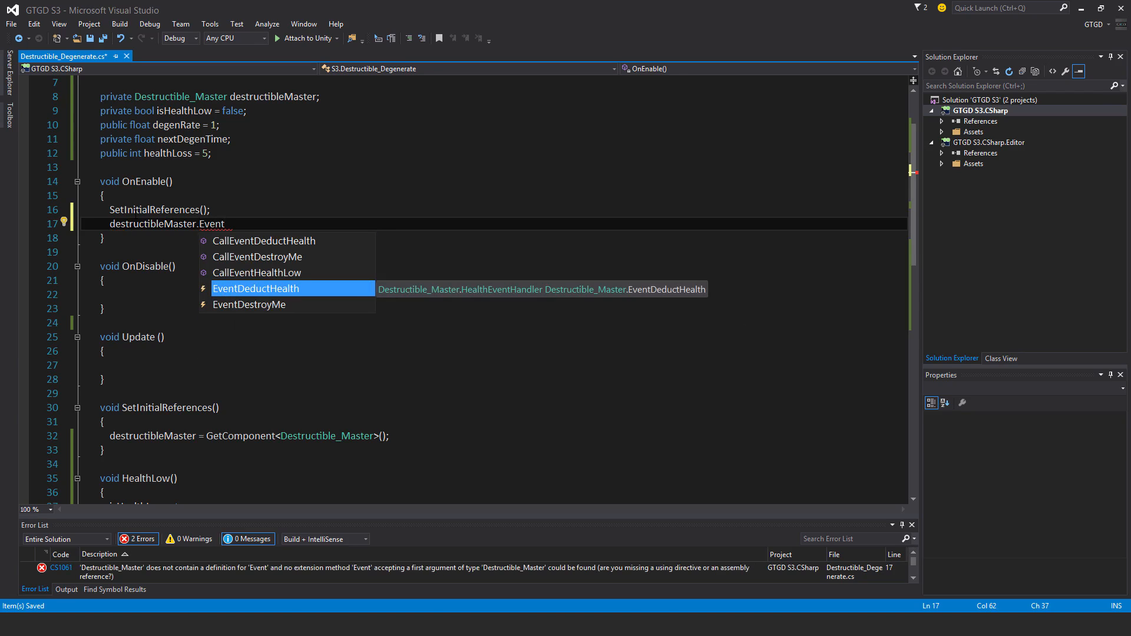
key("BackSpace")
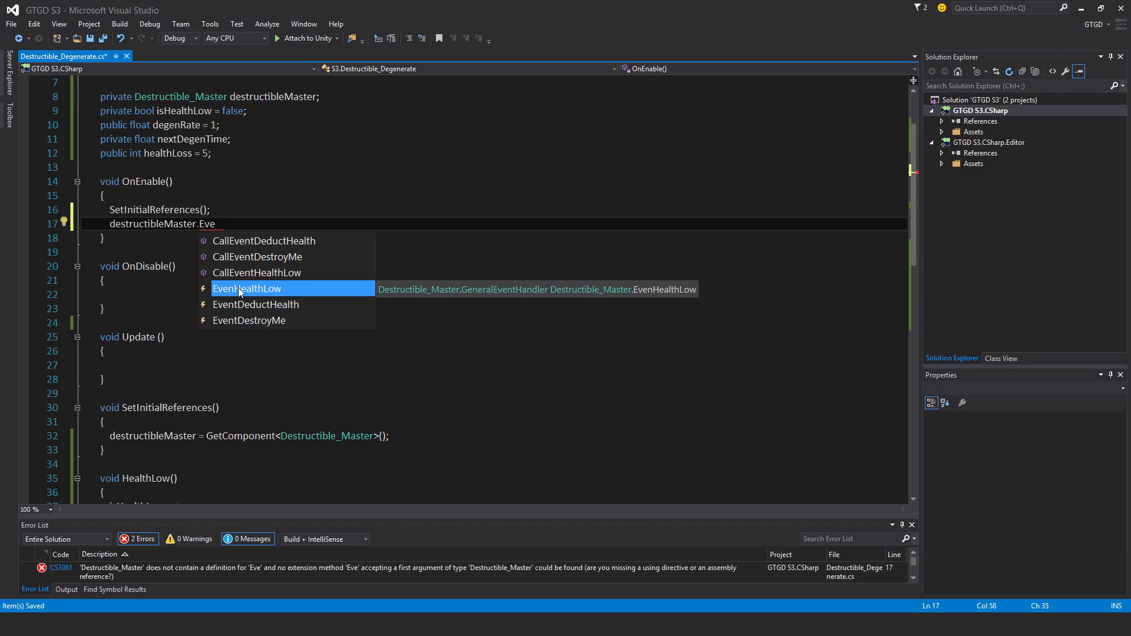
key("Tab")
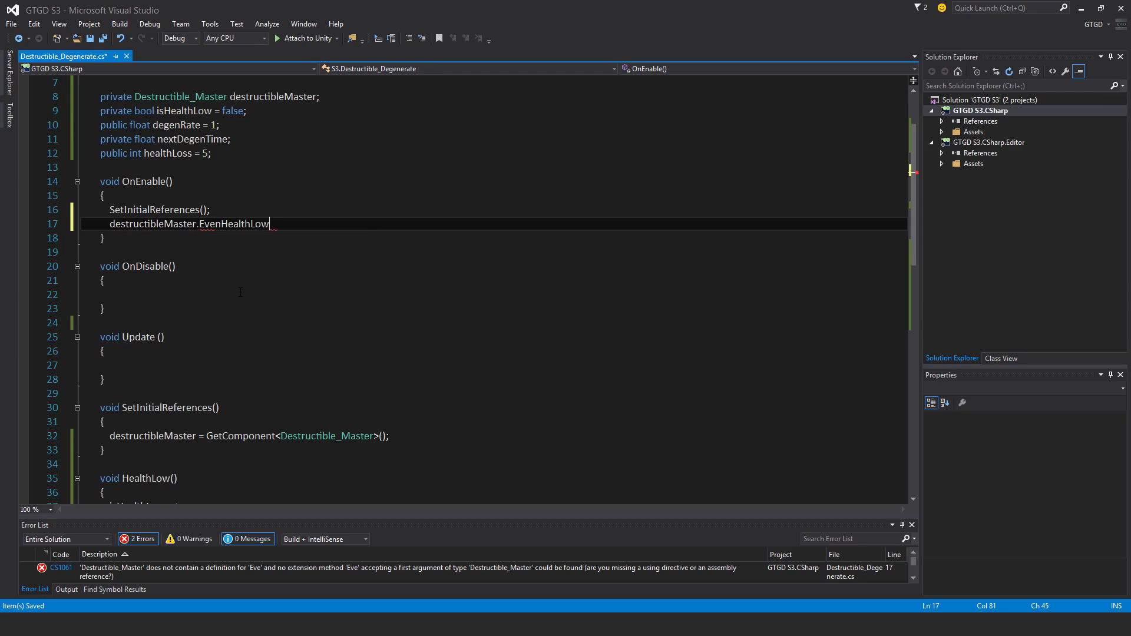
type("+=")
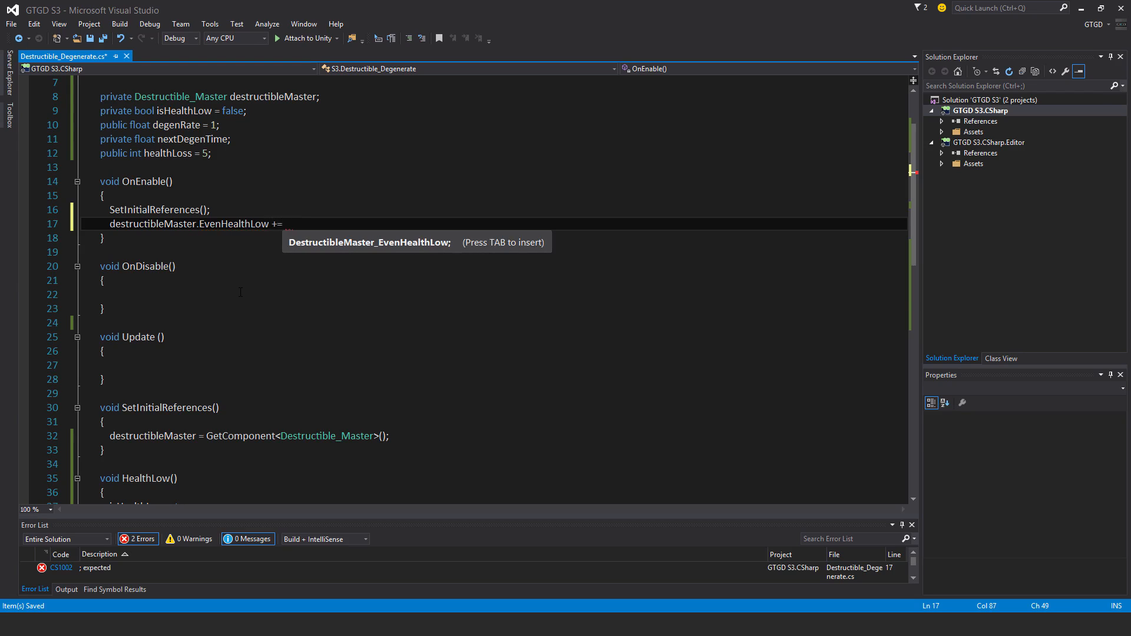
double_click(234, 224)
type("t")
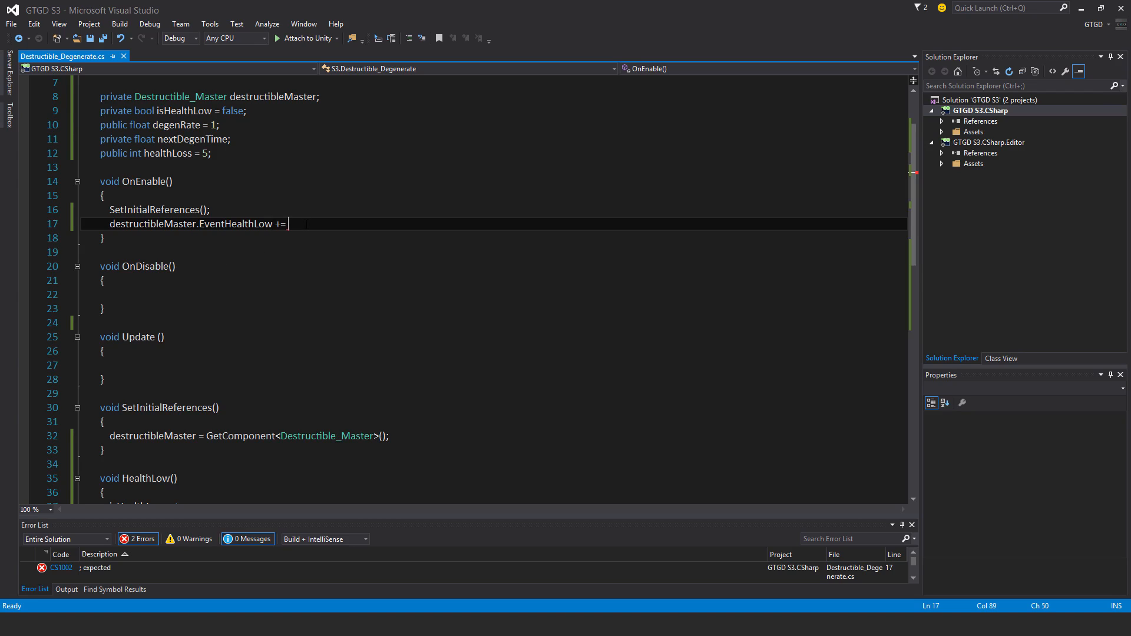
- Subscribe HealthLow to EventHealthLow in OnEnable, unsubscribe with -= in OnDisable, and save
type("heal")
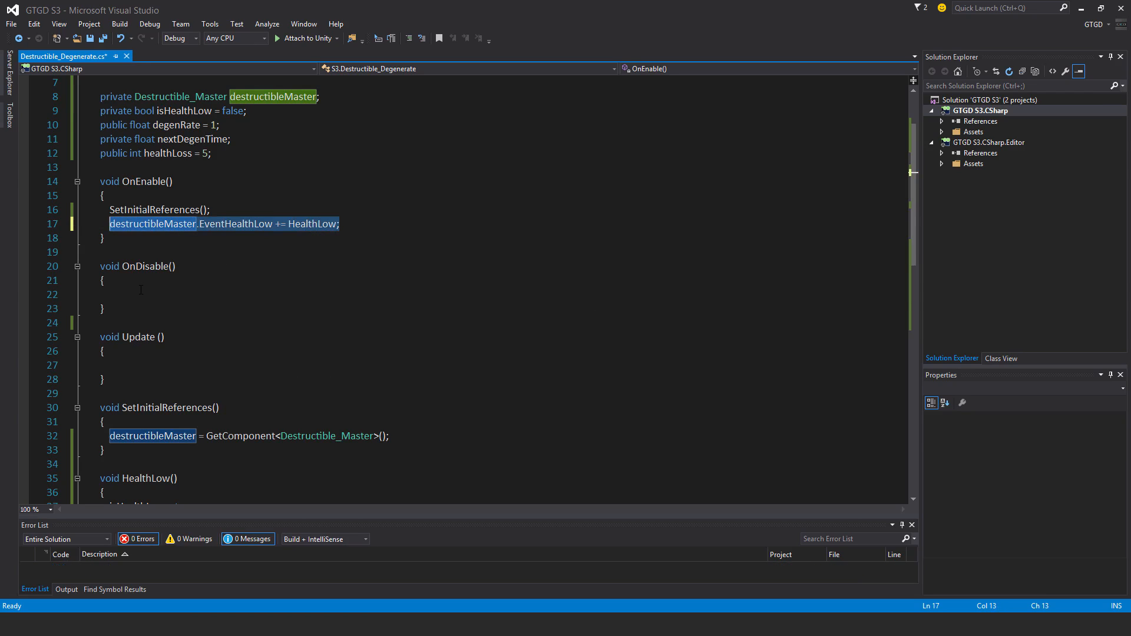
type("destructibleMaster.EventHealthLow += HealthLow;")
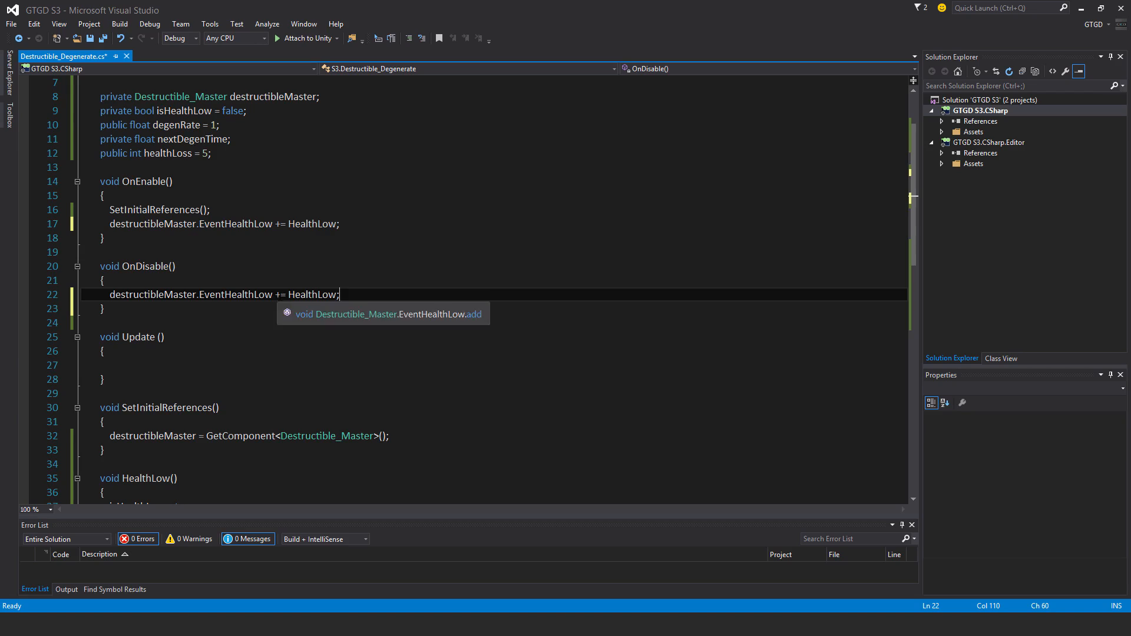
type("-")
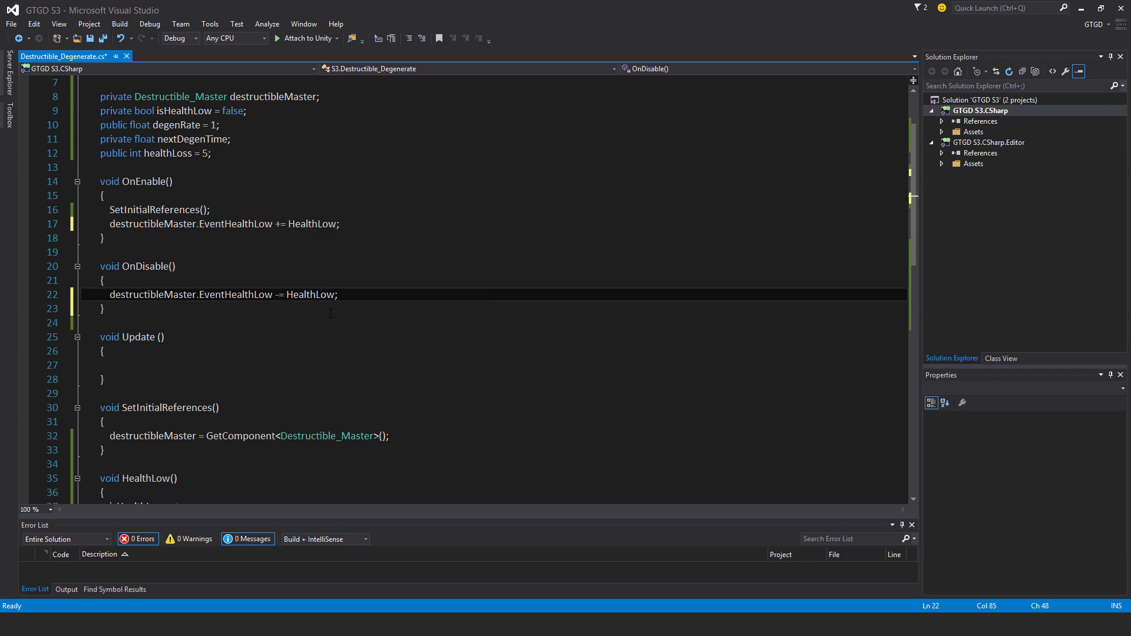
key("ctrl+s")
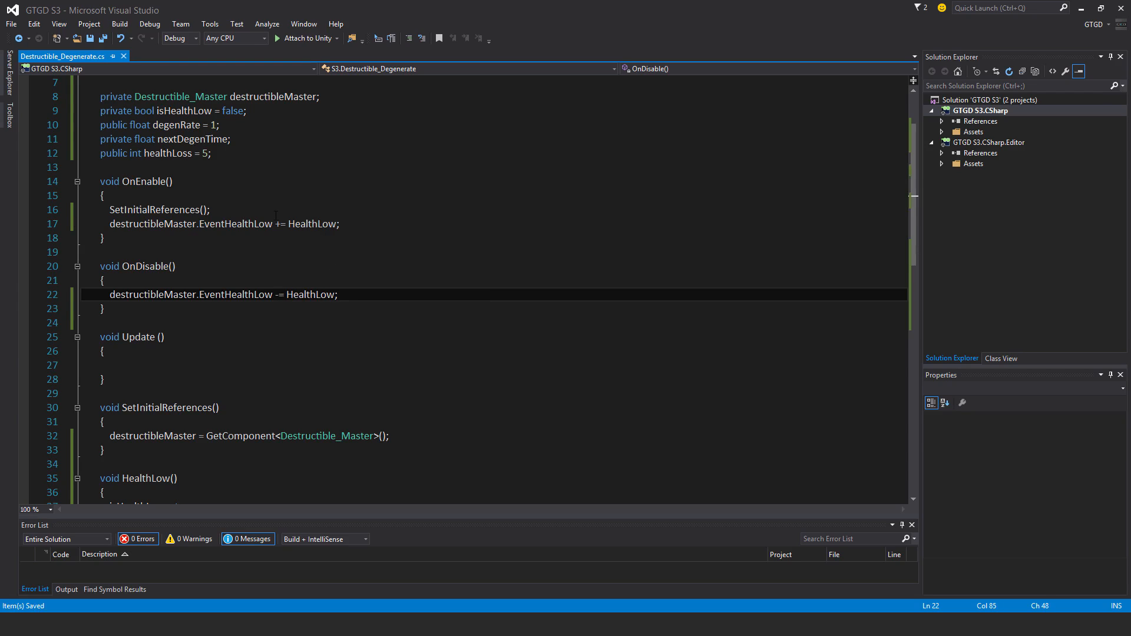
mouse_move(249, 224)
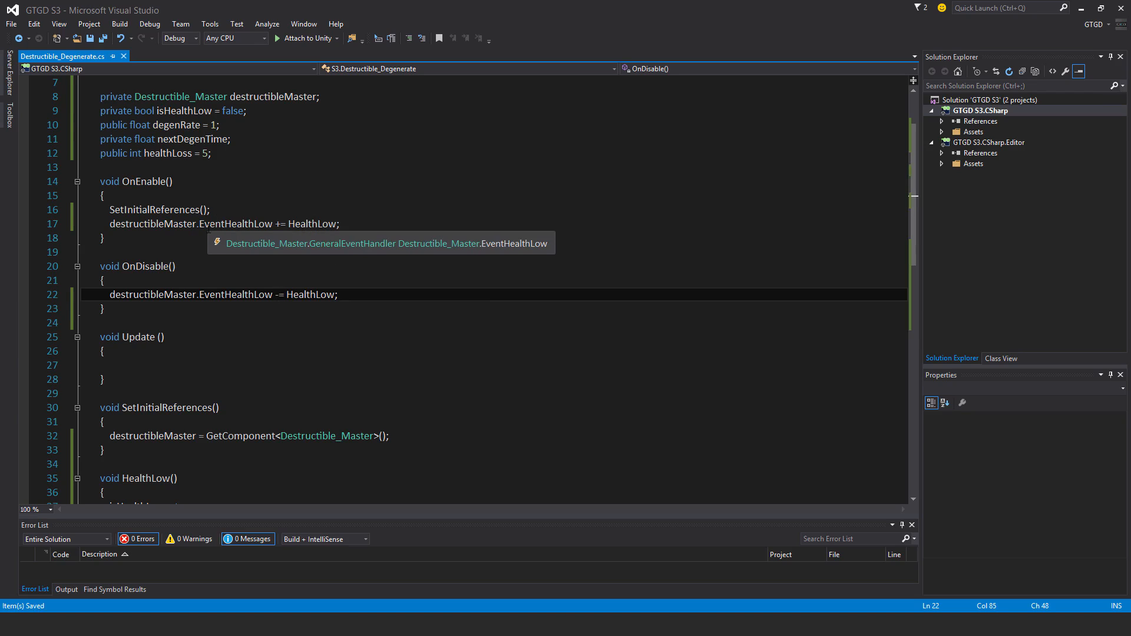
- Call CheckIfHealthShouldDegenerate() inside Update and return to Unity
scroll("down", 3)
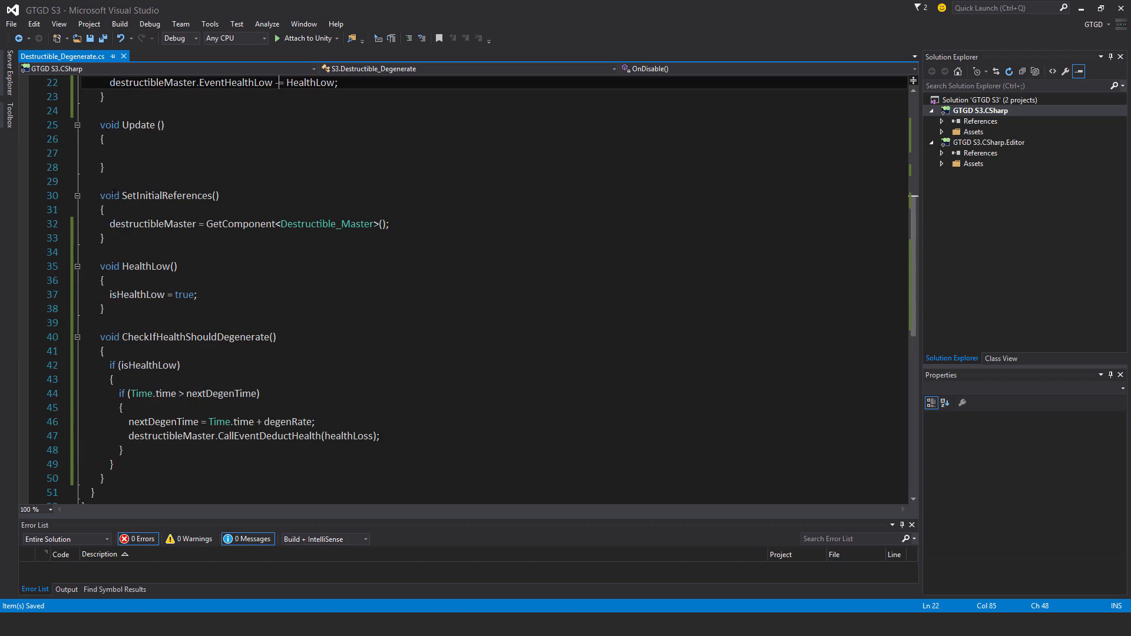
type("che")
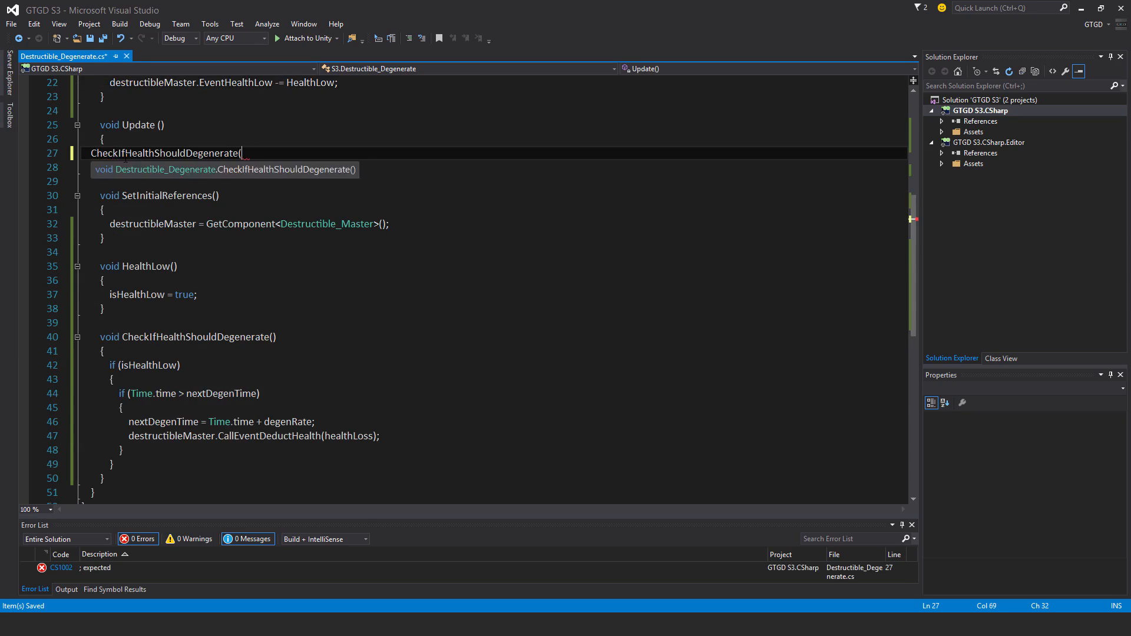
type(");")
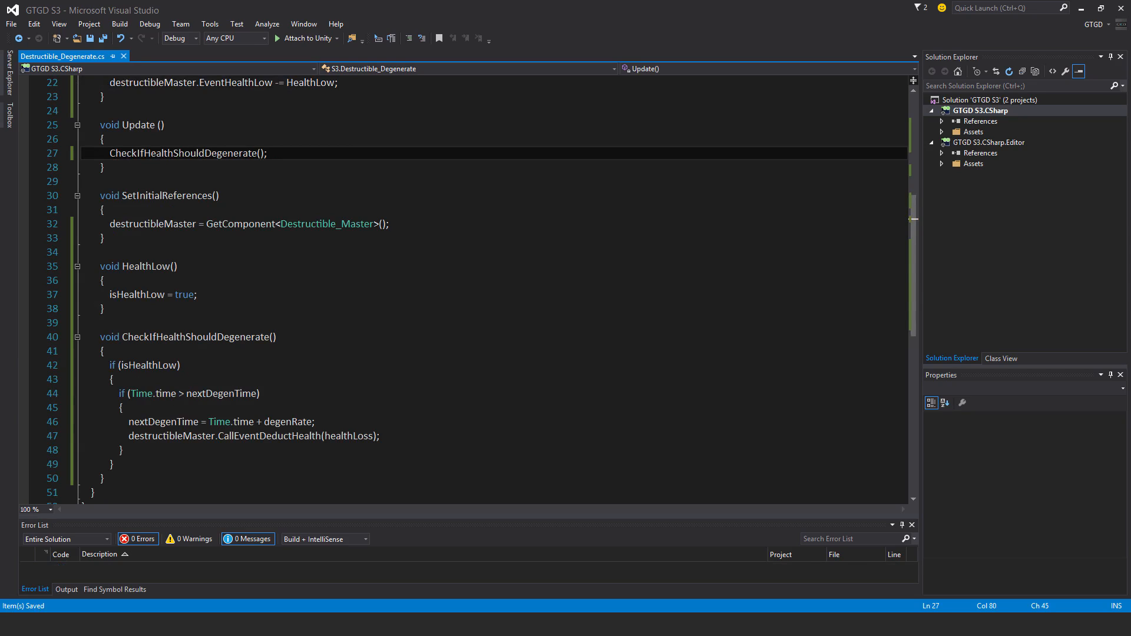
mouse_move(159, 365)
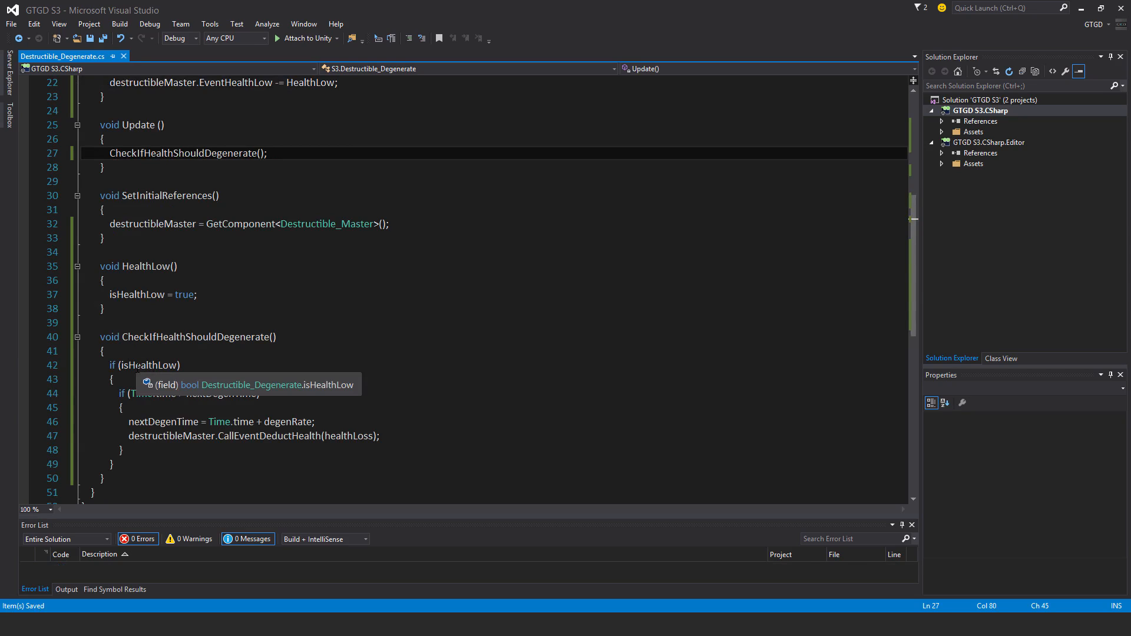
mouse_move(257, 66)
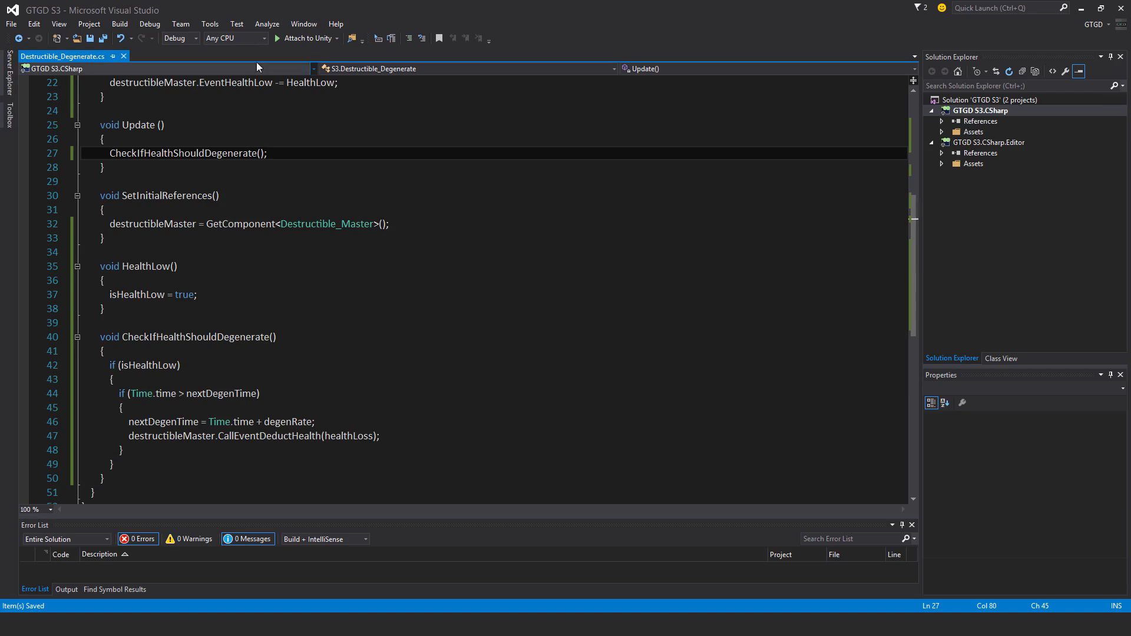
left_click(267, 153)
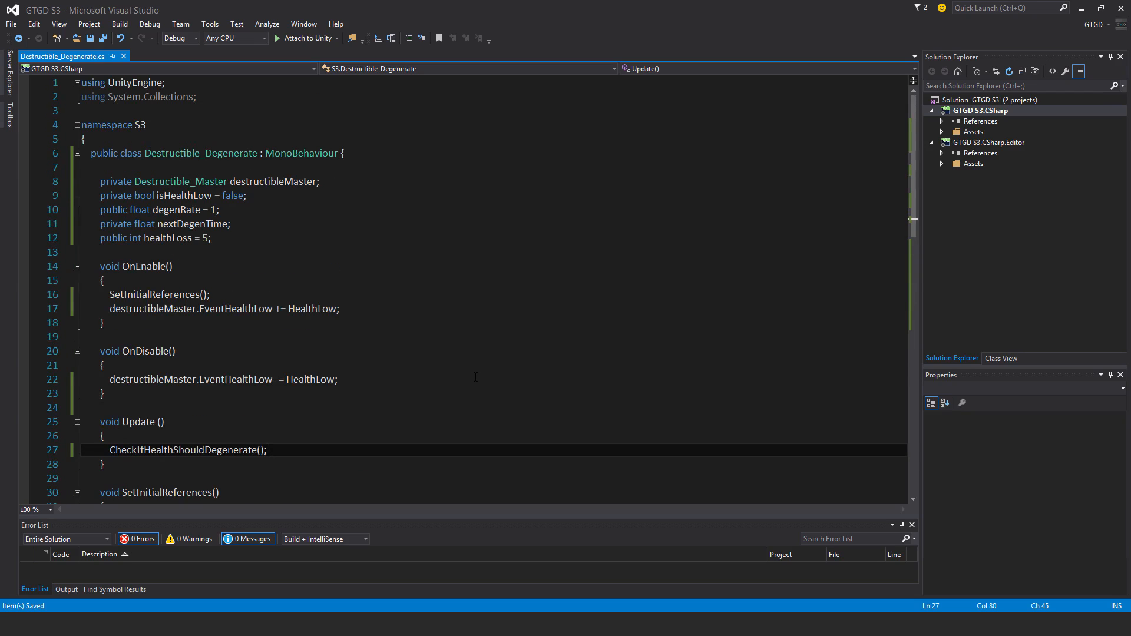
scroll("down", 3)
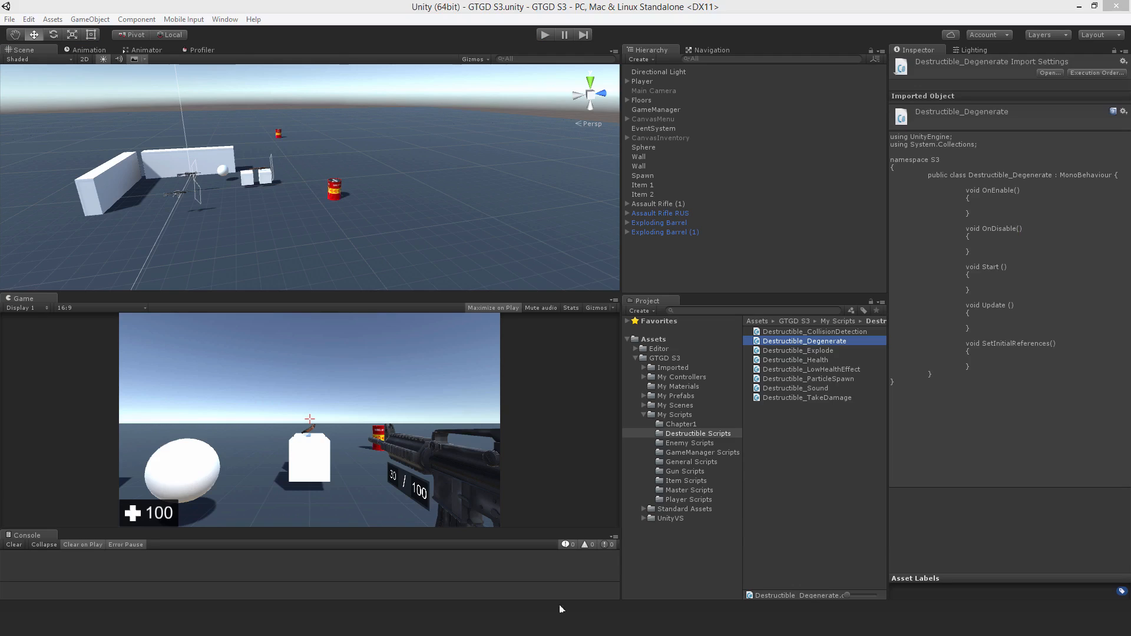
- Select the Exploding Barrel to attach Destructible_Degenerate with Degen Rate 1 and Health Loss 5
left_click(658, 223)
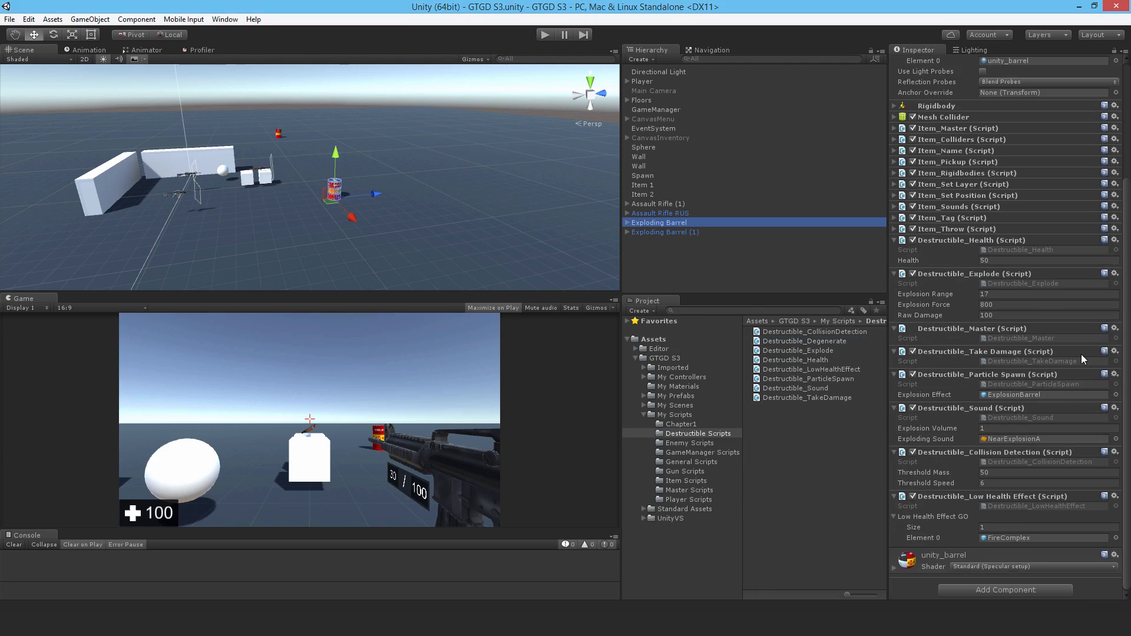
mouse_move(815, 345)
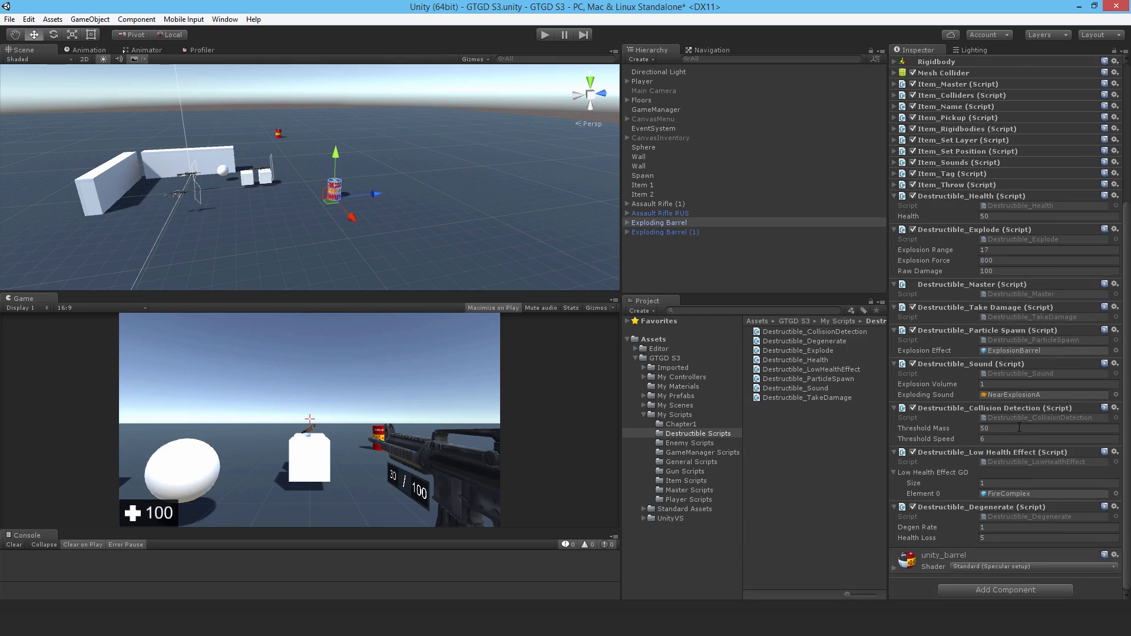
mouse_move(548, 50)
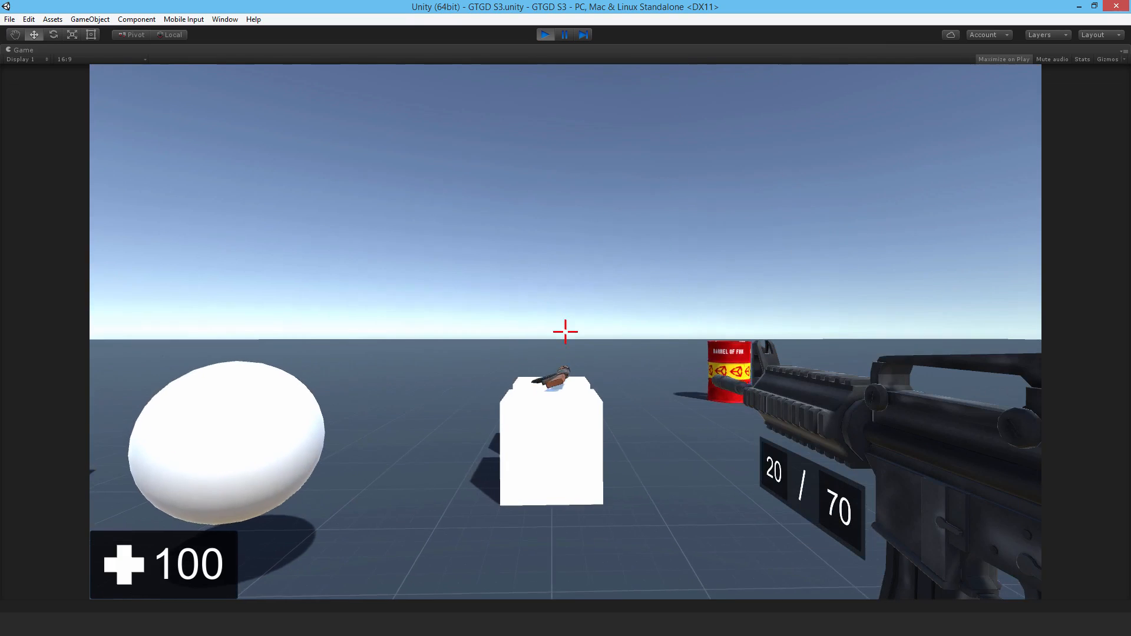
- Play-test: choose the Exploding Barrel from the inventory and watch it explode, dropping health to 8
left_click(566, 332)
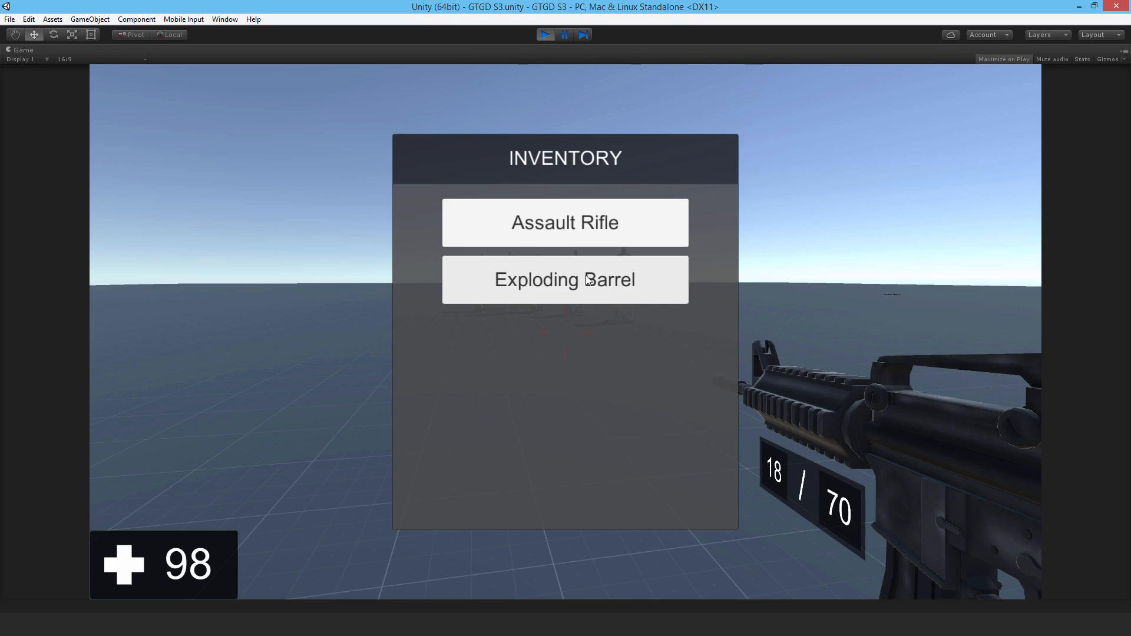
mouse_move(585, 284)
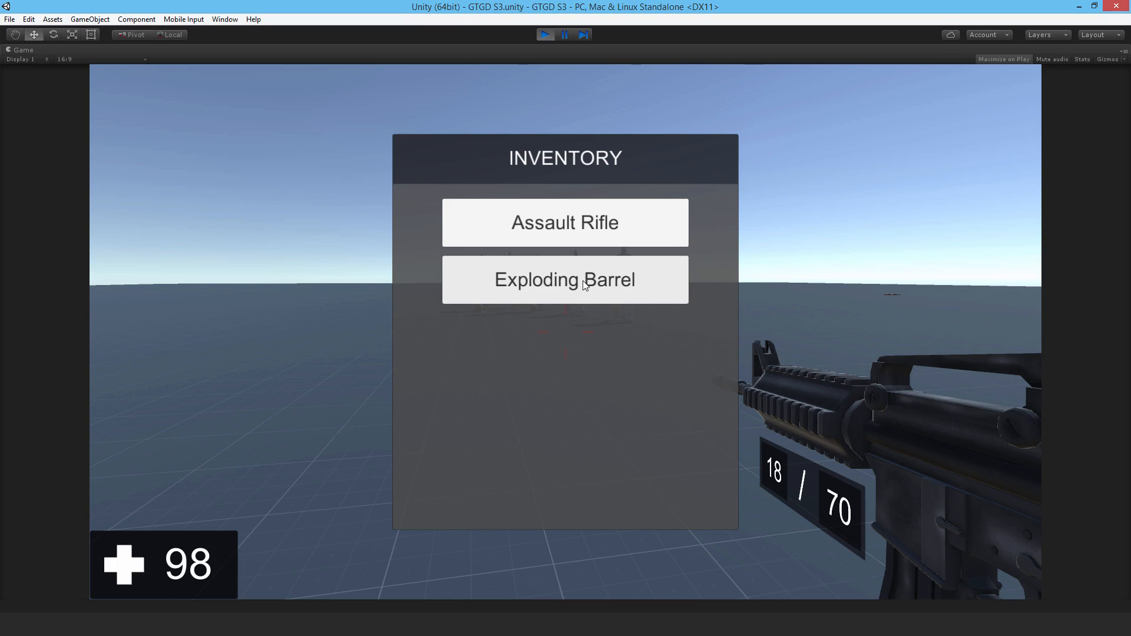
left_click(564, 281)
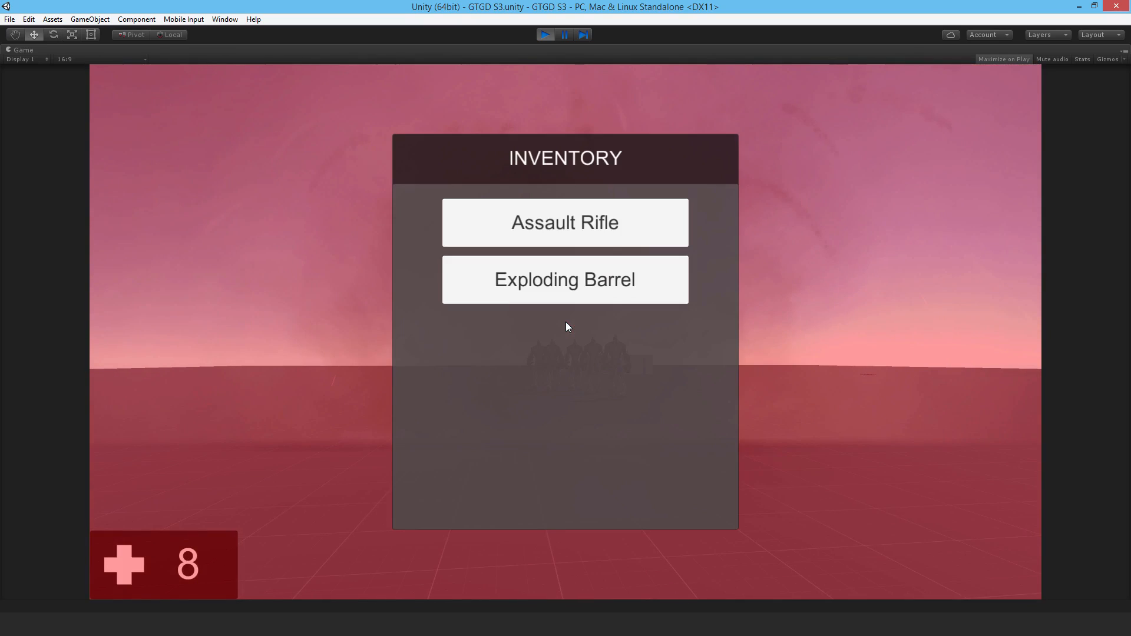
mouse_move(546, 402)
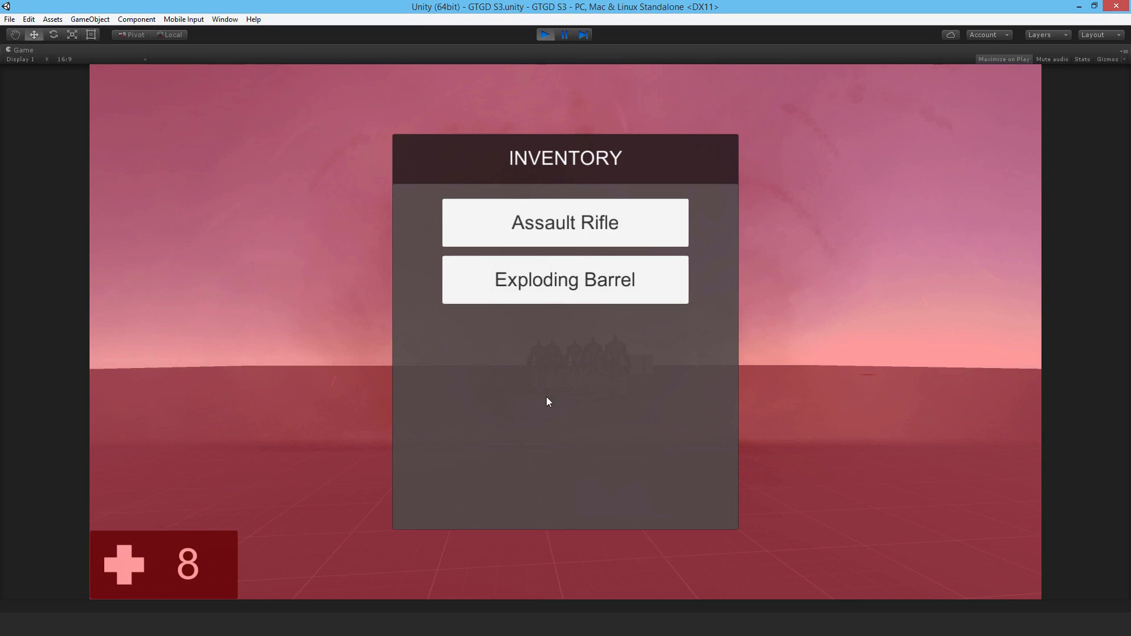
left_click(565, 280)
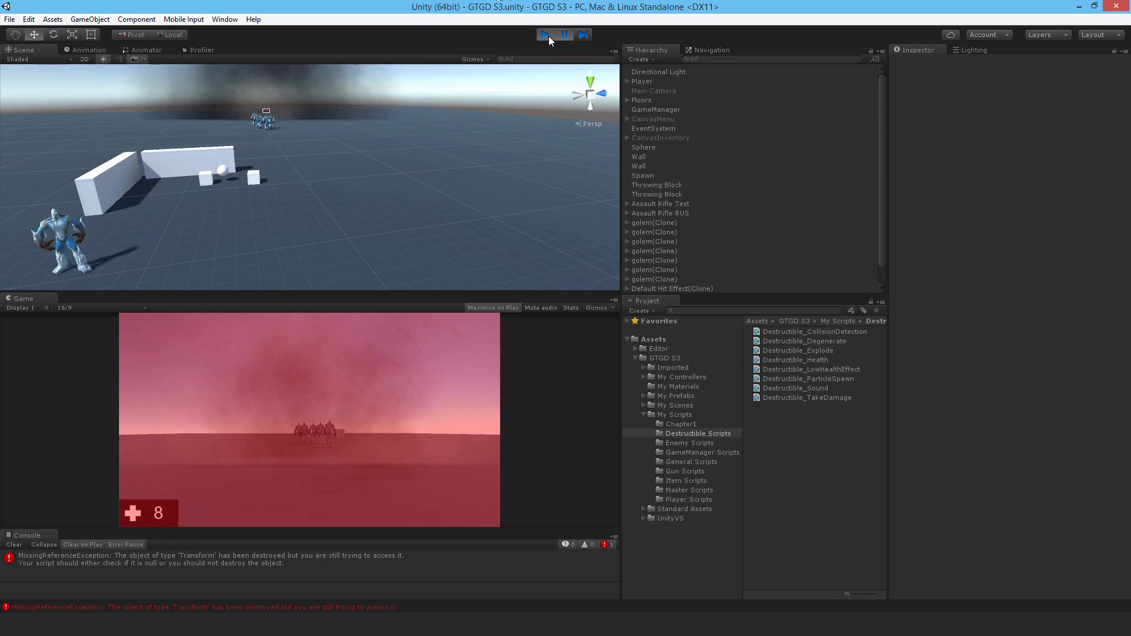
- Stop Play mode, restoring the scene with both barrels intact
left_click(544, 34)
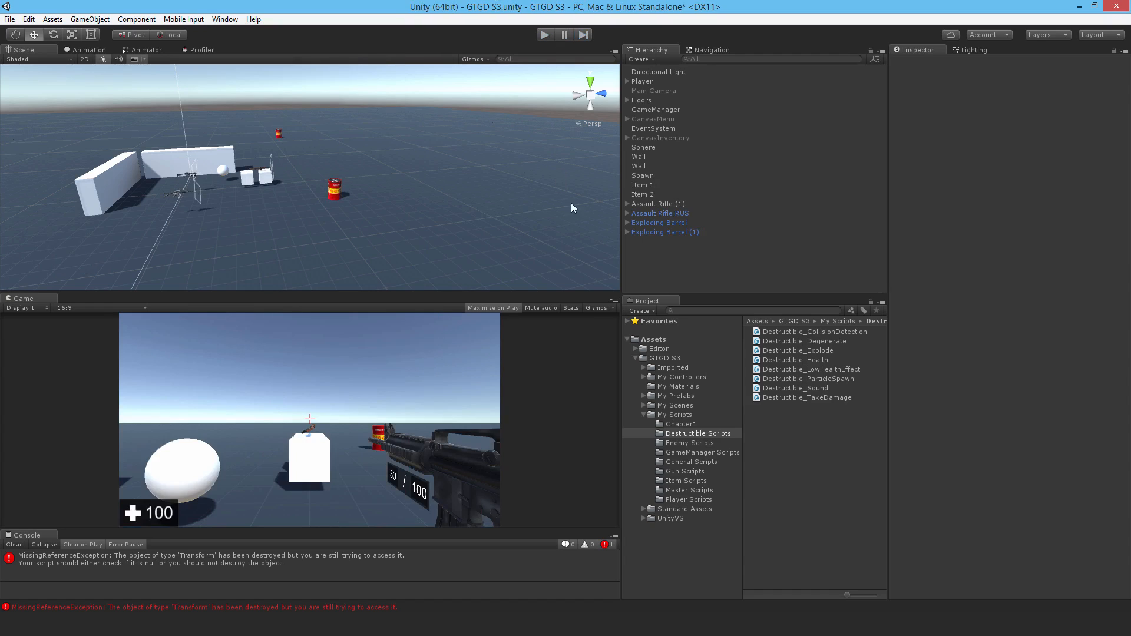
mouse_move(862, 434)
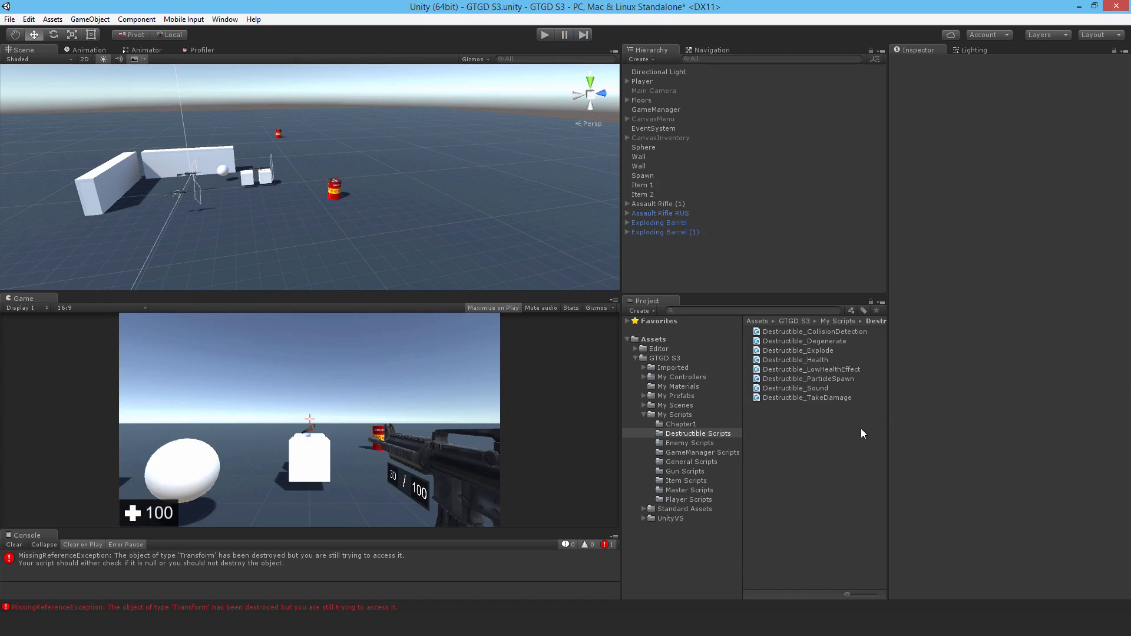
mouse_move(812, 432)
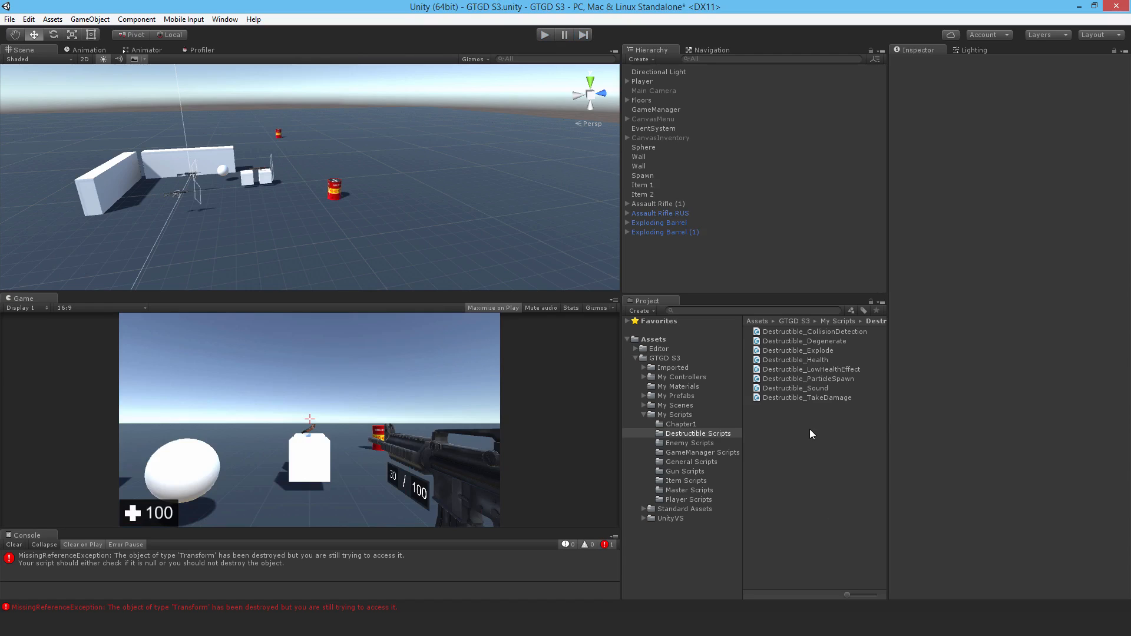
mouse_move(501, 28)
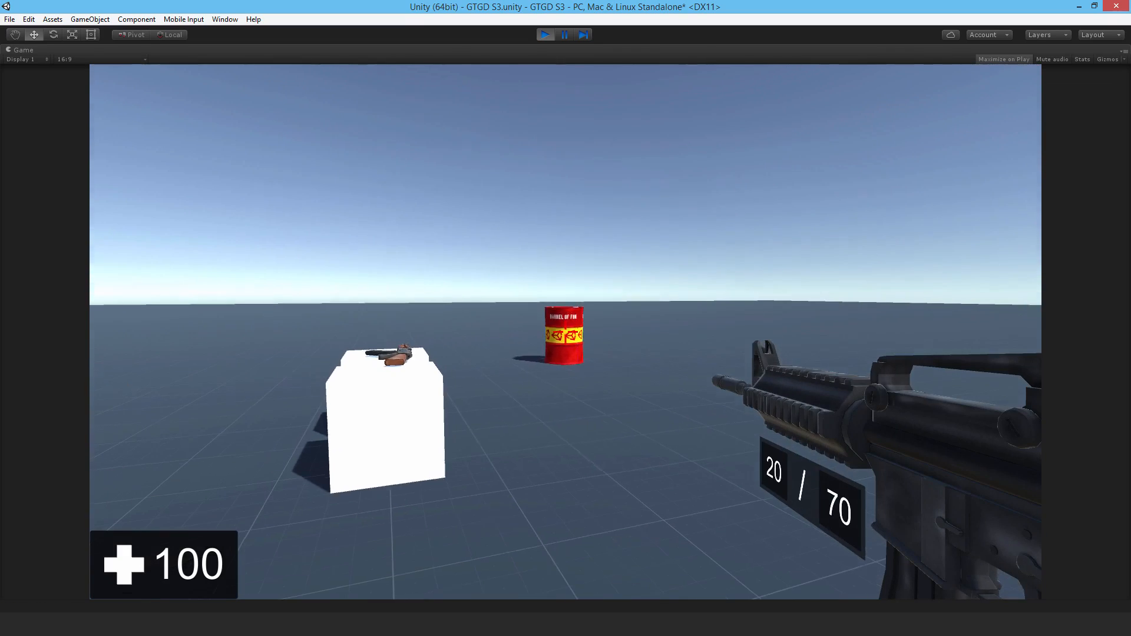
left_click(564, 332)
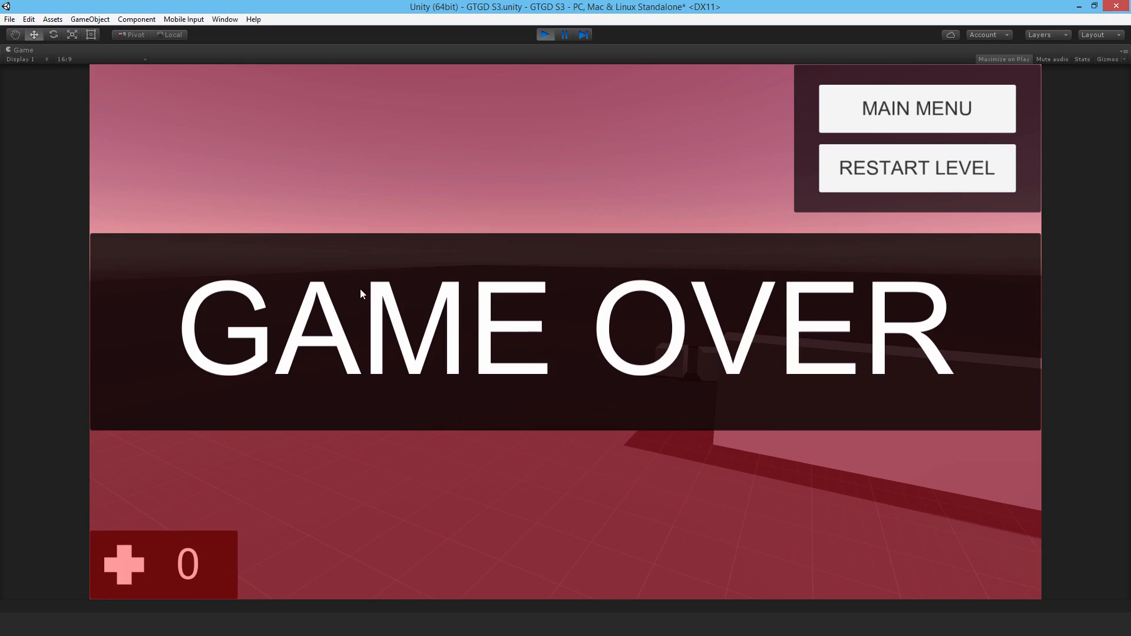
mouse_move(806, 238)
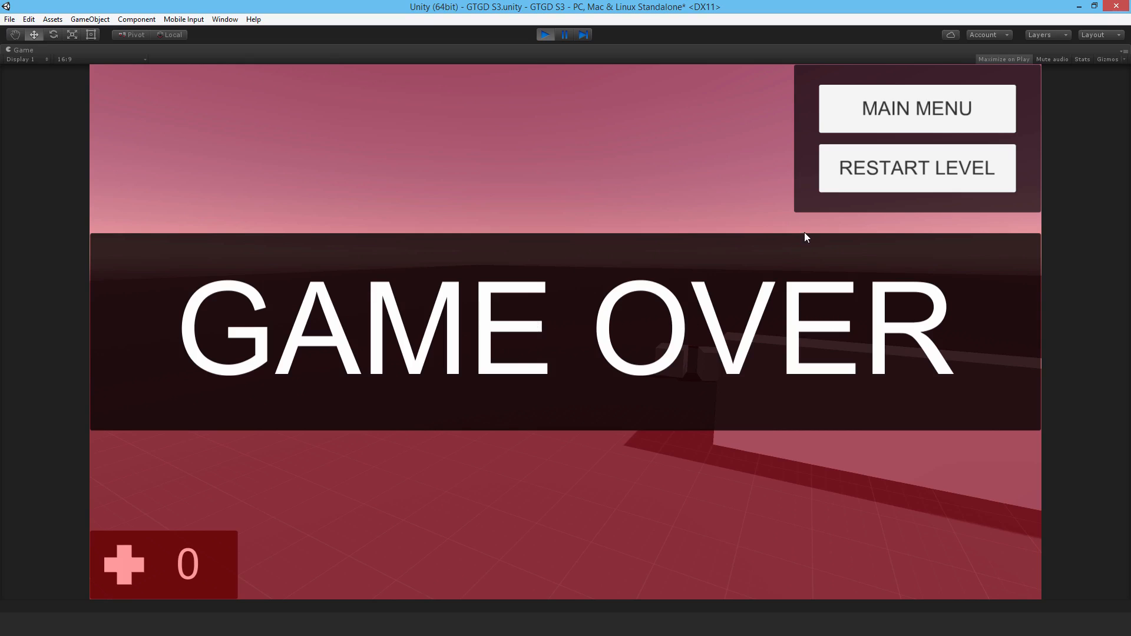
mouse_move(118, 370)
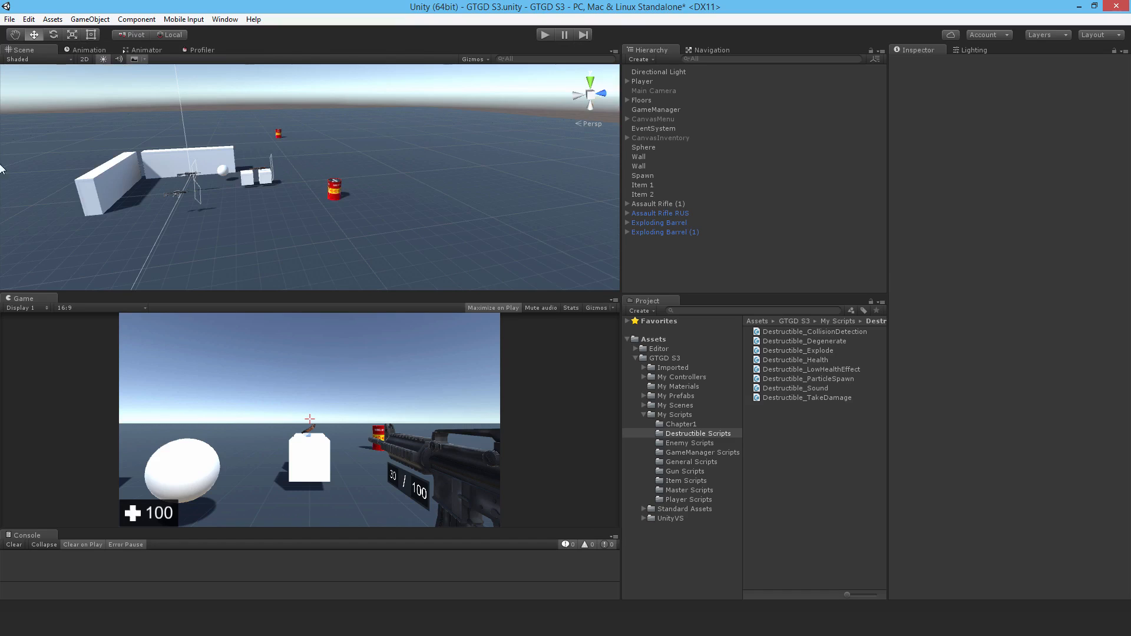
mouse_move(434, 138)
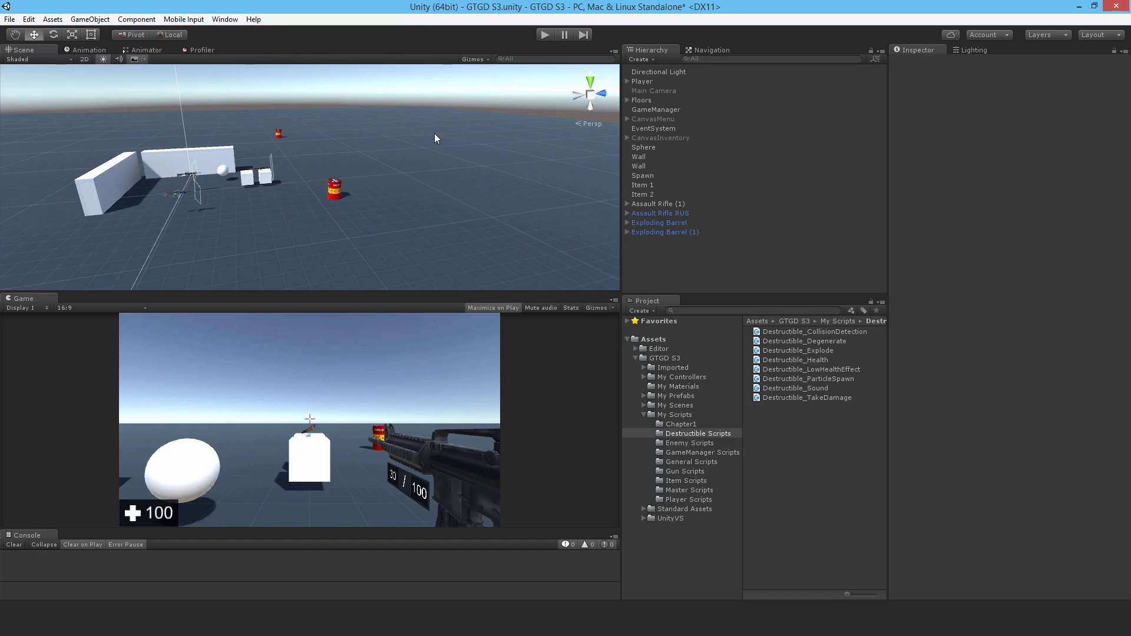